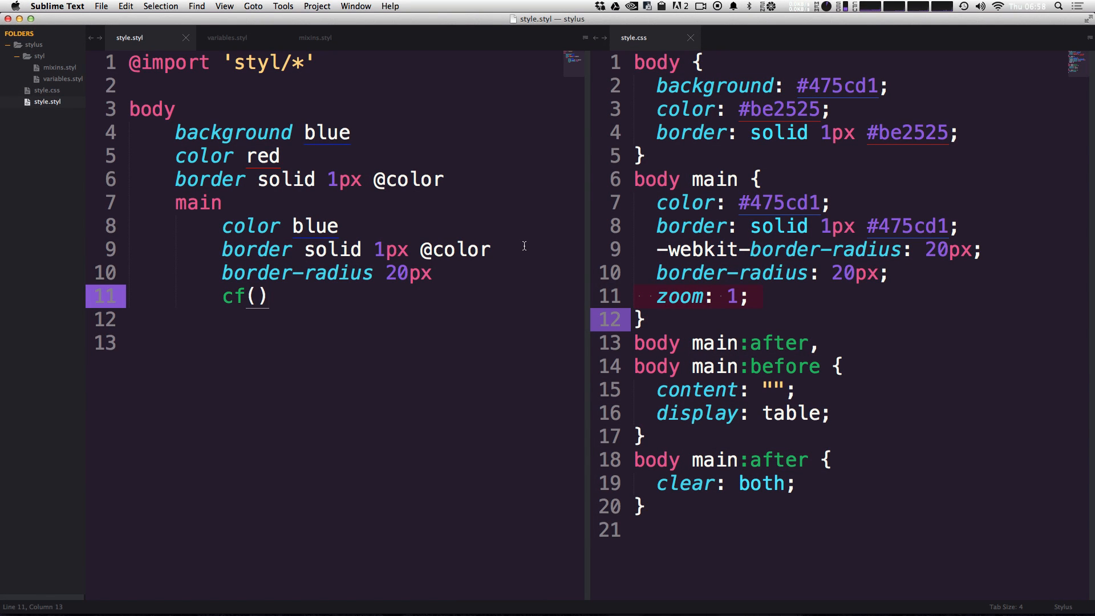
{"action": "mouse_move", "coordinate": [454, 286]}
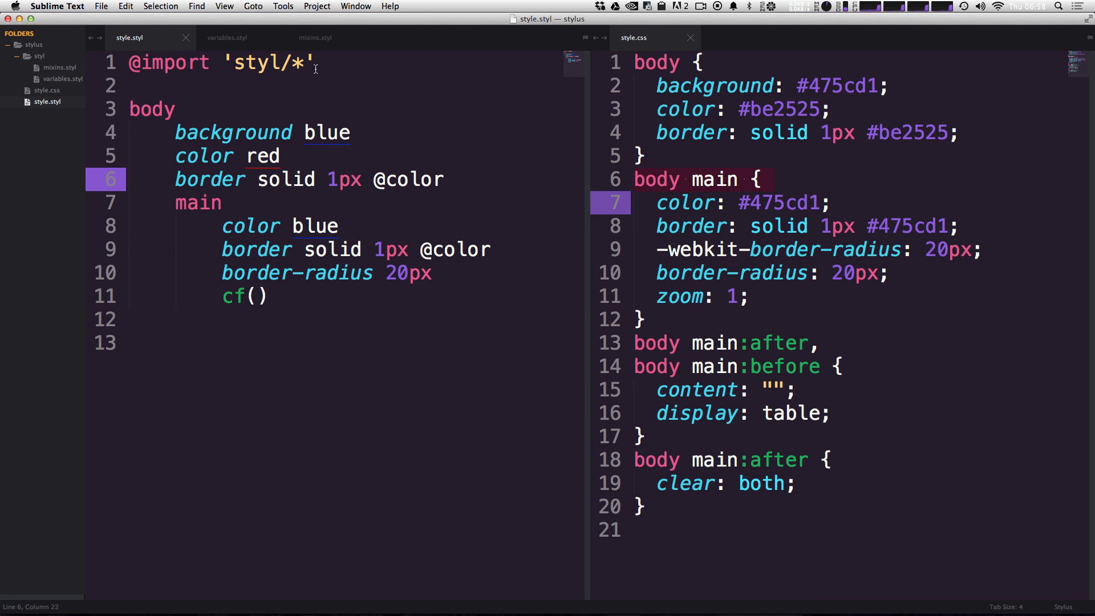
{"action": "mouse_move", "coordinate": [127, 89]}
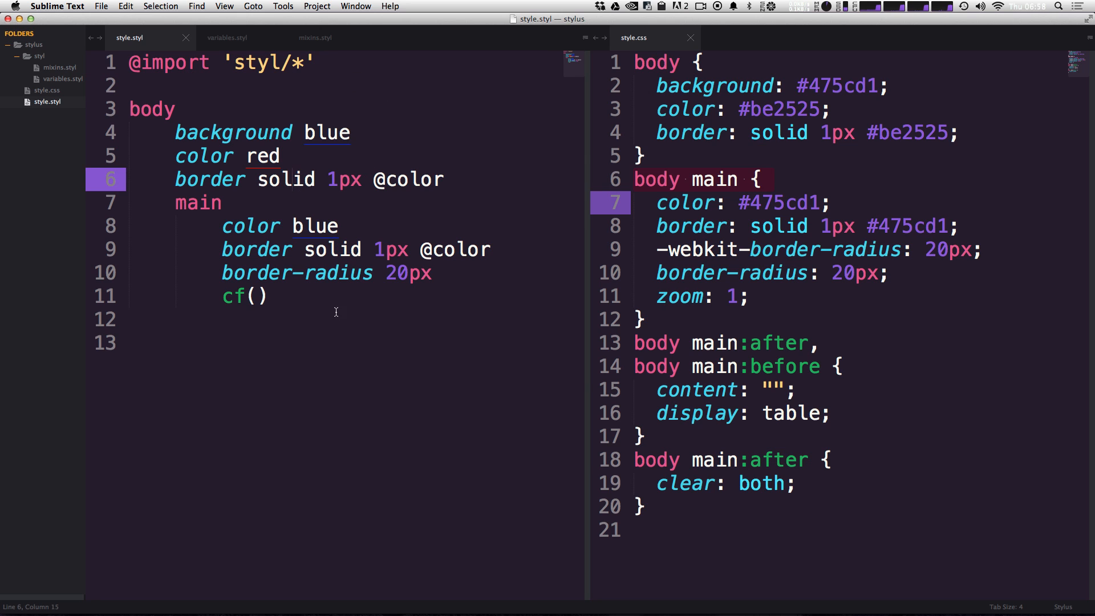
Step: Place the caret at the end of the main line (line 7) in style.styl
{"action": "left_click", "coordinate": [131, 343]}
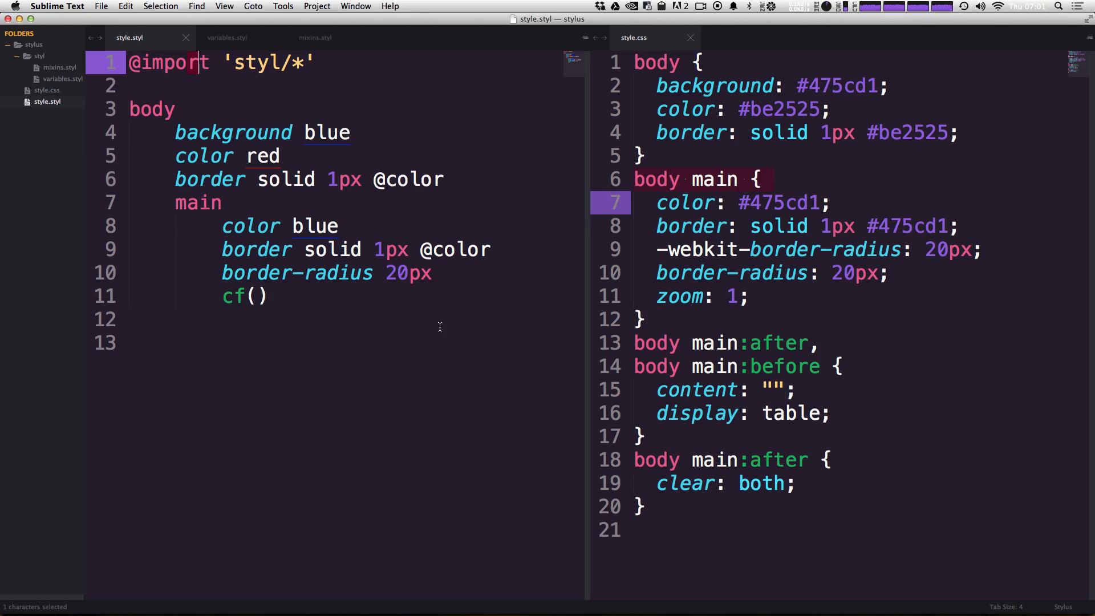
{"action": "mouse_move", "coordinate": [490, 218]}
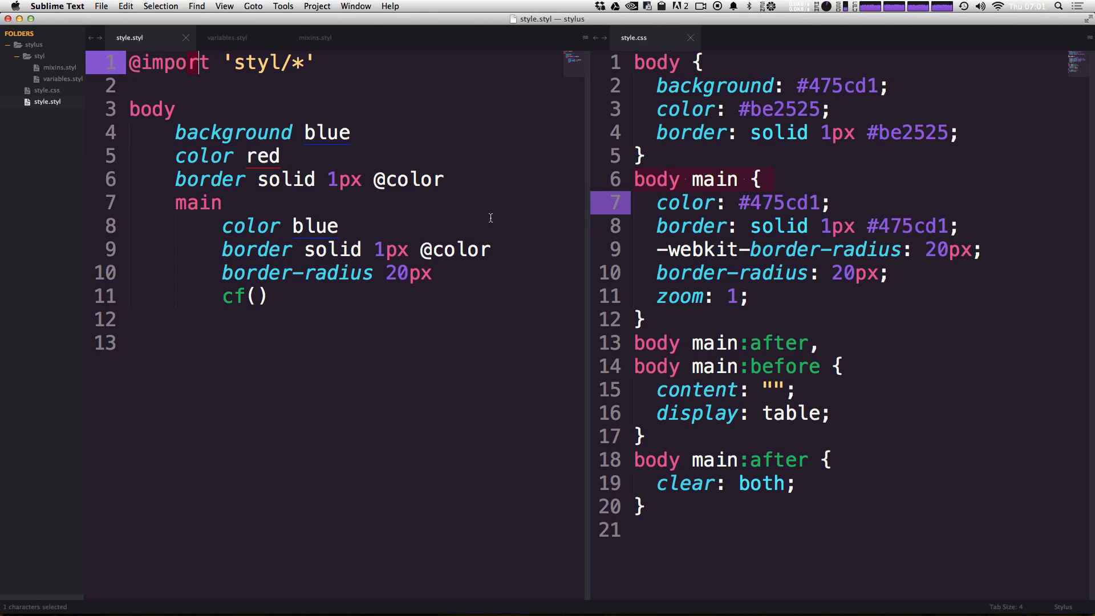
{"action": "mouse_move", "coordinate": [483, 200]}
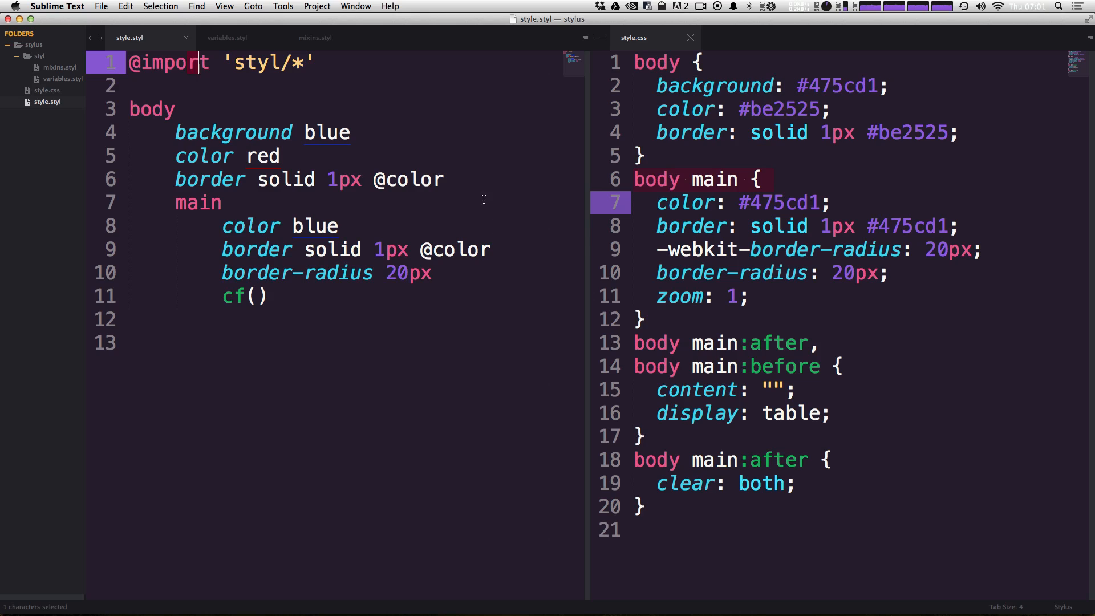
{"action": "mouse_move", "coordinate": [475, 194]}
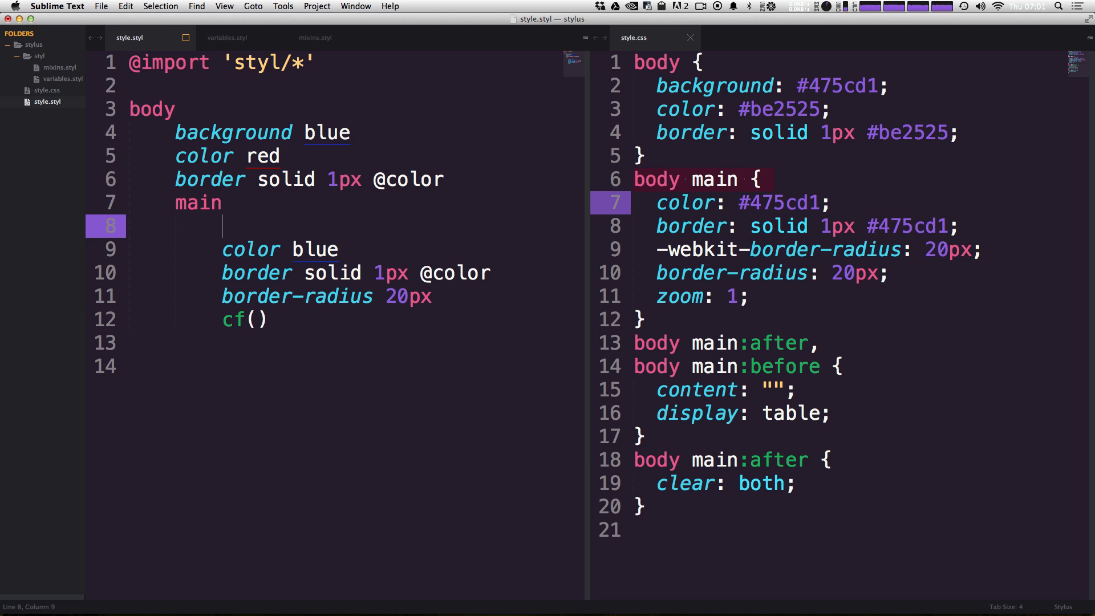
Step: Write main's background as rgba(255,255,255,0.9), then swap the 255 values for #FFF
{"action": "type", "text": "background"}
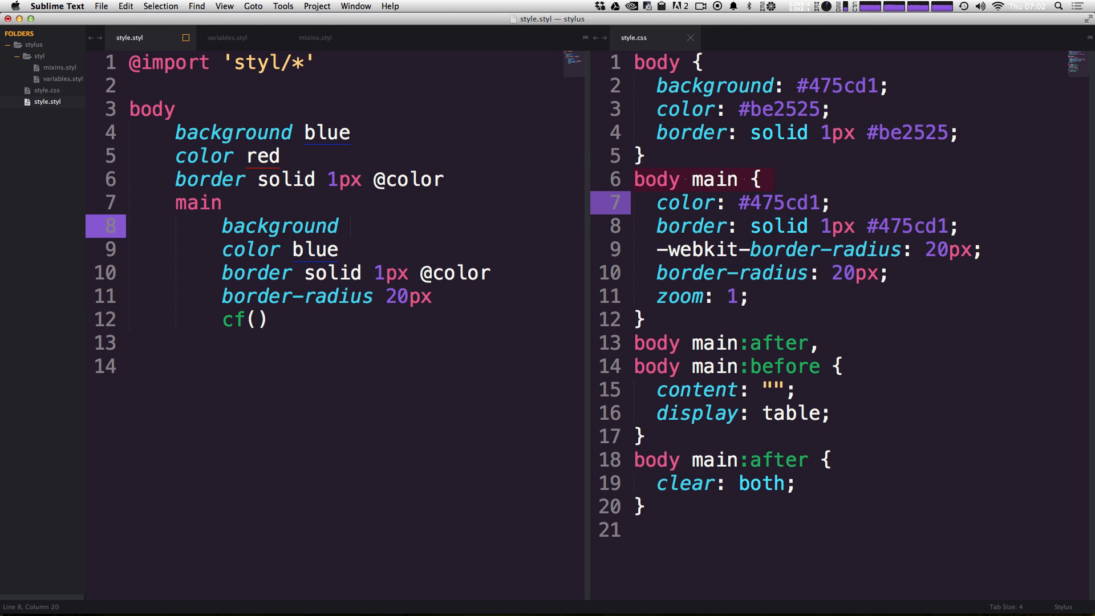
{"action": "type", "text": "#FFF"}
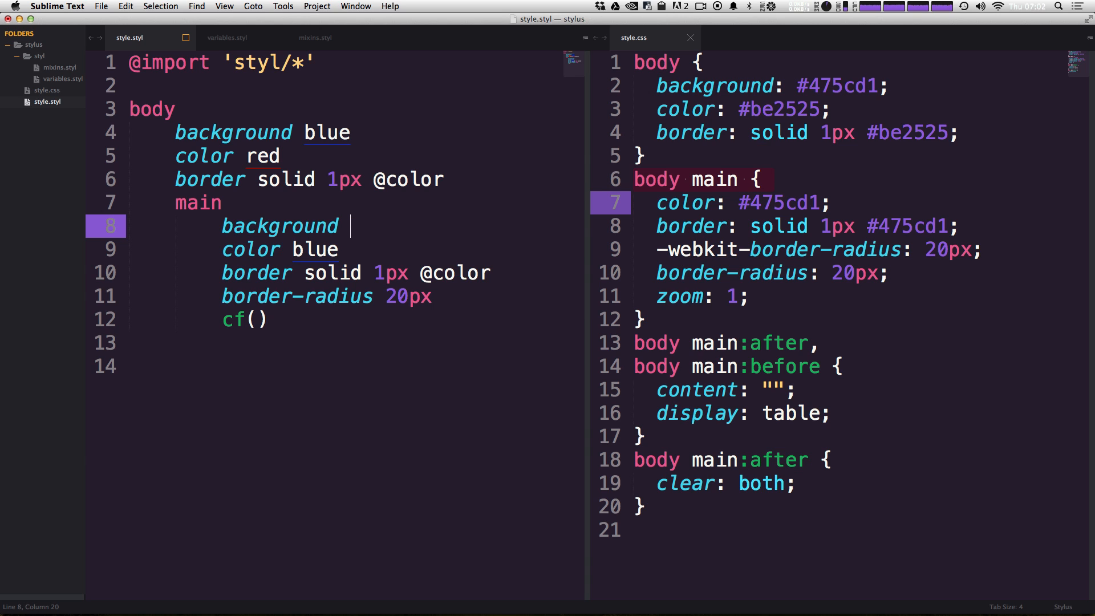
{"action": "type", "text": "rg"}
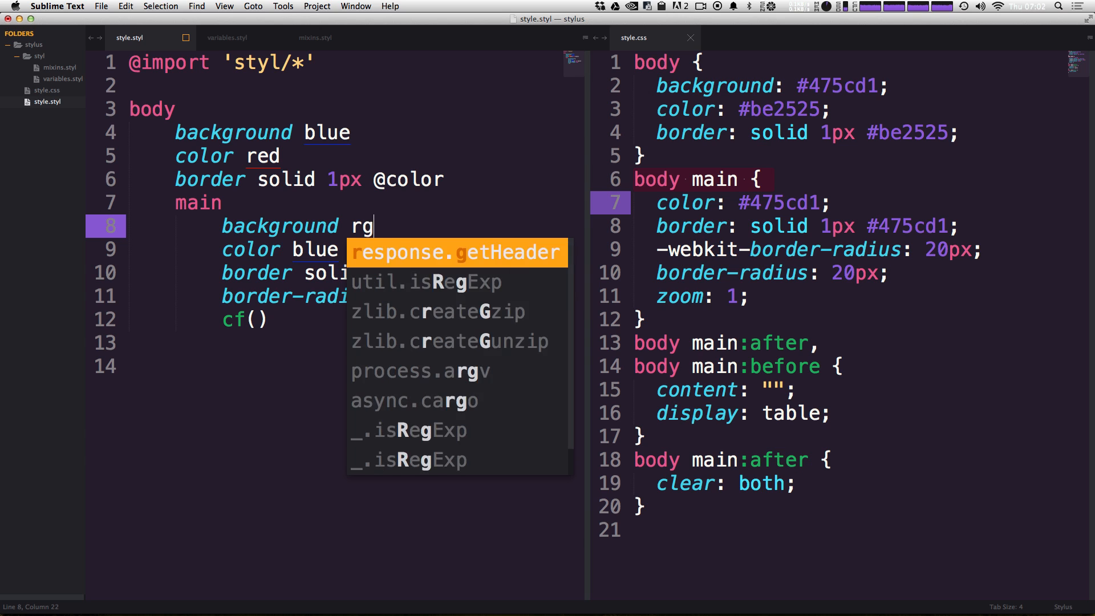
{"action": "type", "text": "ba(255)"}
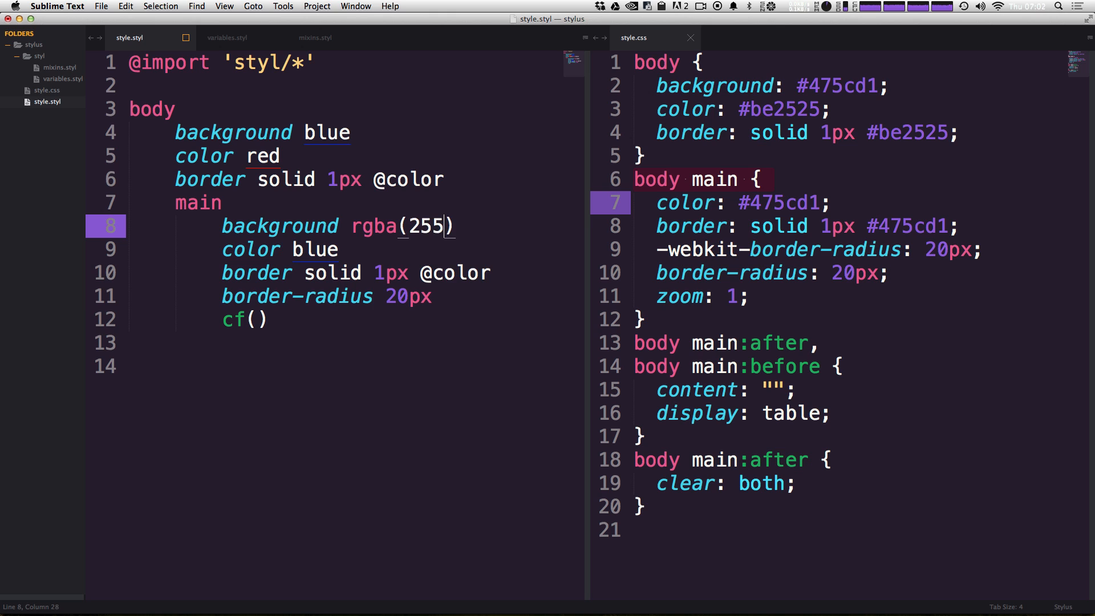
{"action": "type", "text": ",255,255,"}
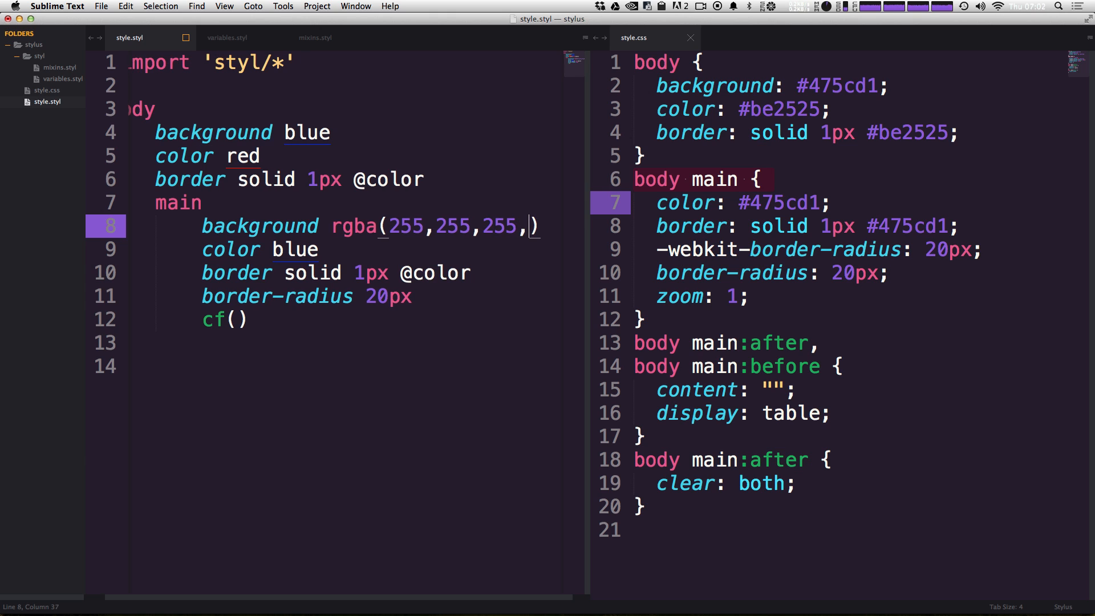
{"action": "type", "text": "0."}
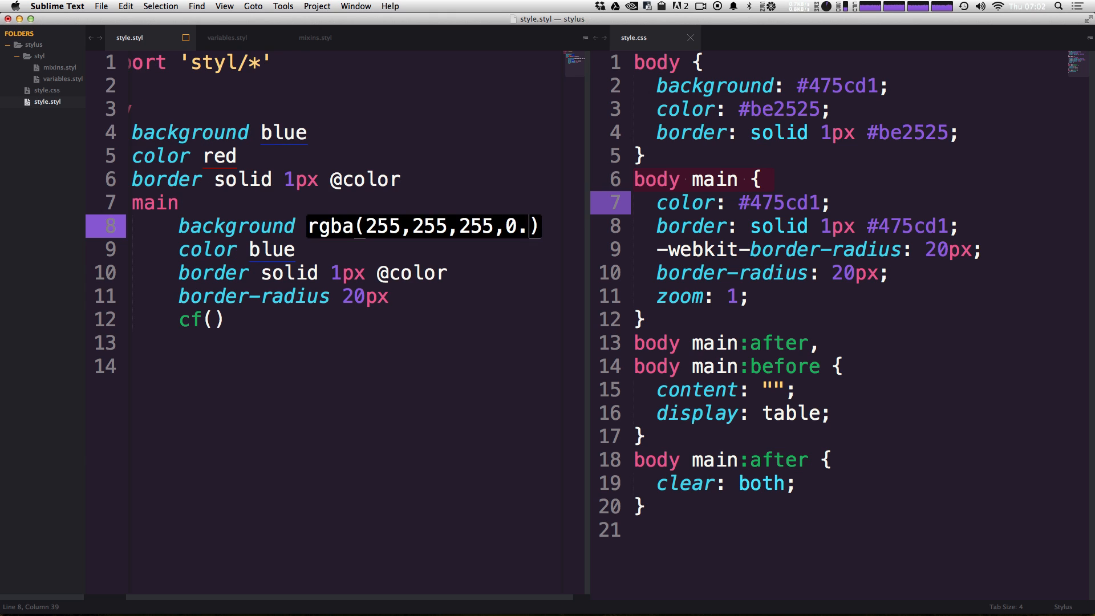
{"action": "type", "text": "9"}
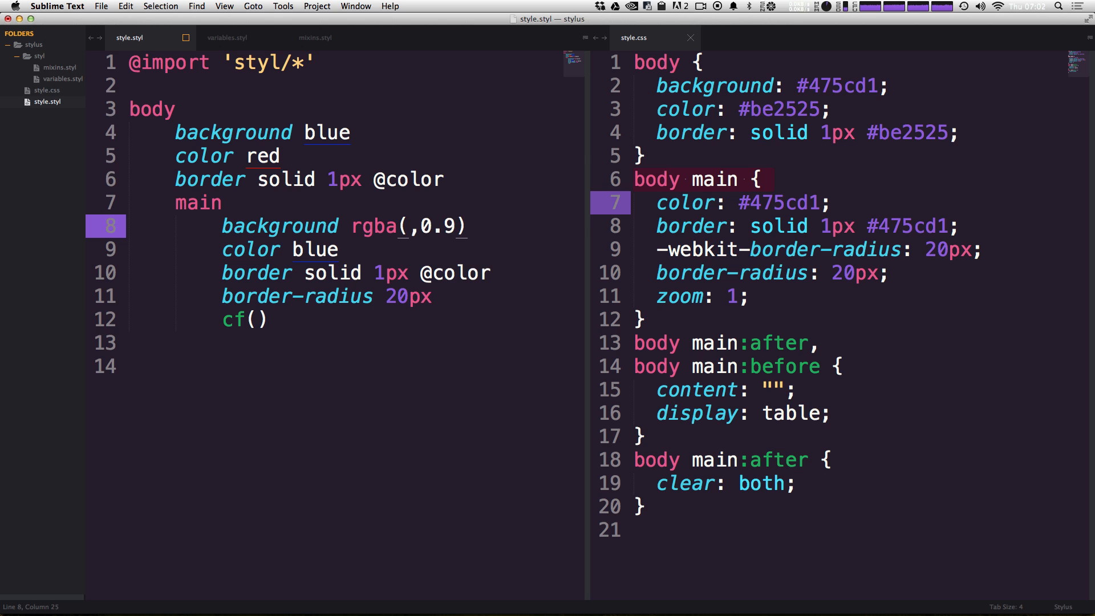
{"action": "type", "text": "#FFF"}
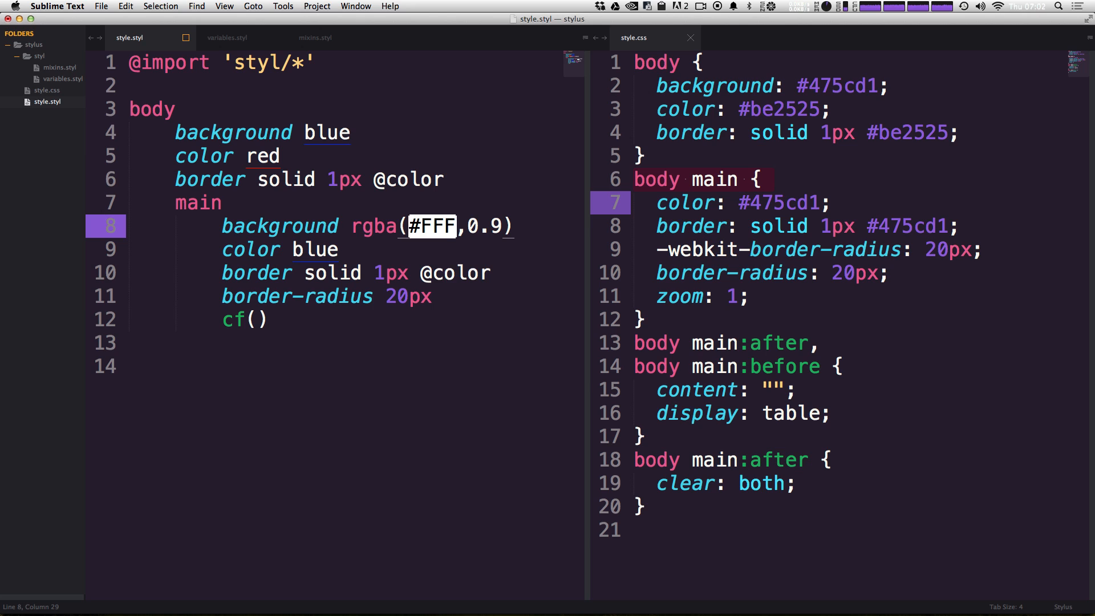
{"action": "mouse_move", "coordinate": [390, 224]}
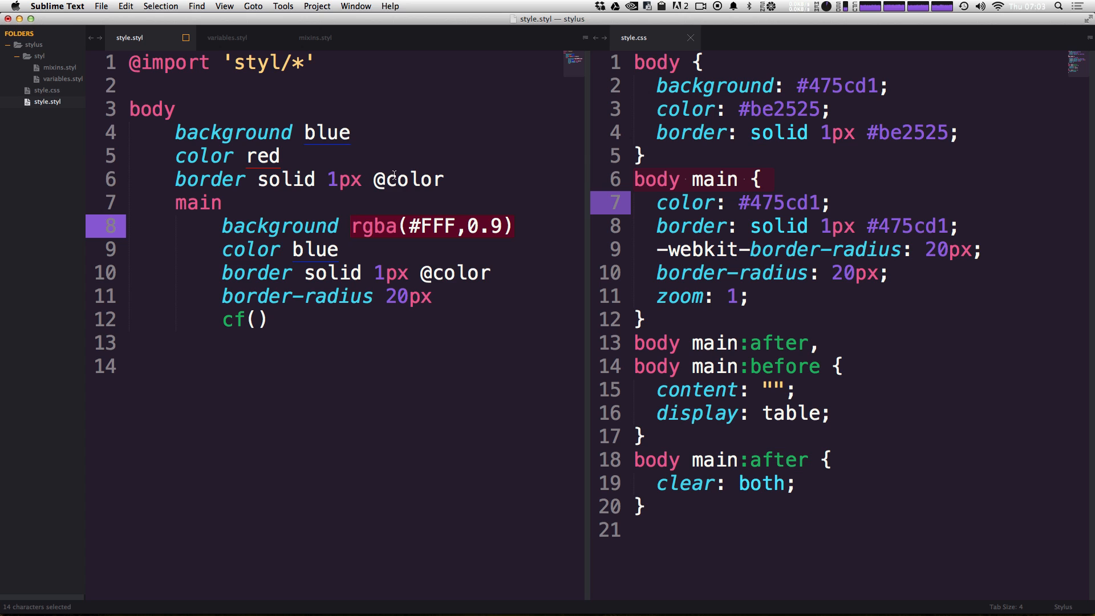
Step: Save to recompile the background, then select the FFF value to replace with blue
{"action": "key", "text": "cmd+s"}
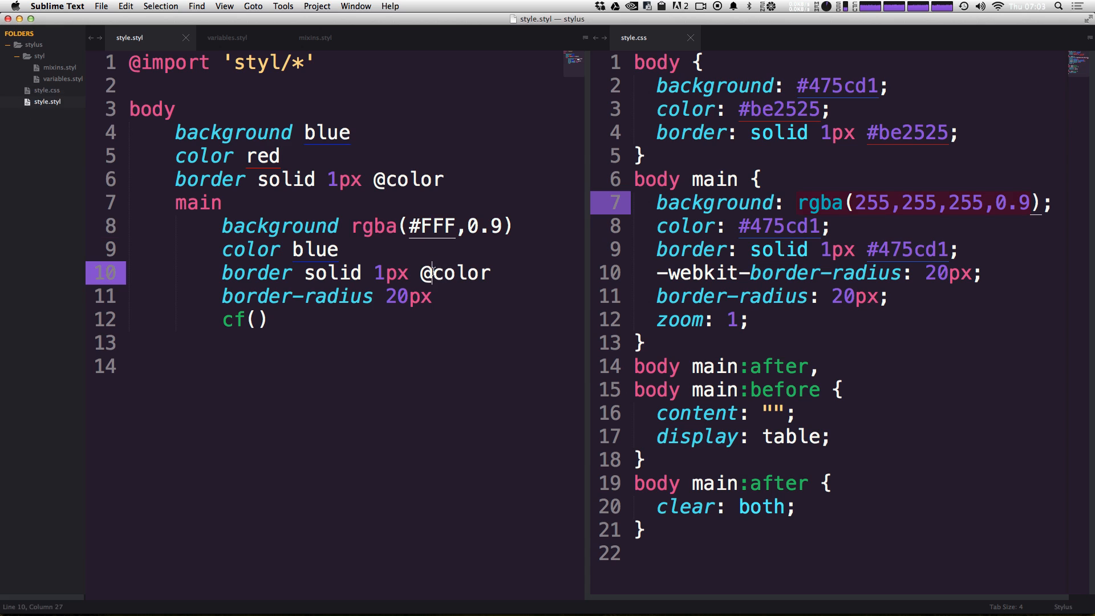
{"action": "double_click", "coordinate": [430, 225]}
{"action": "type", "text": "blue"}
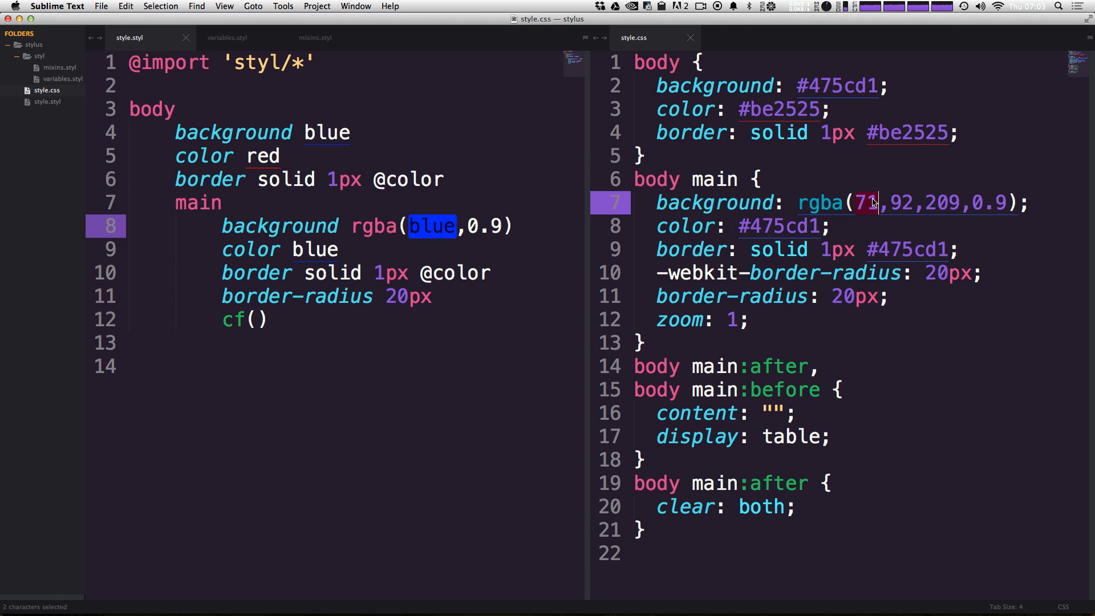
{"action": "mouse_move", "coordinate": [875, 207]}
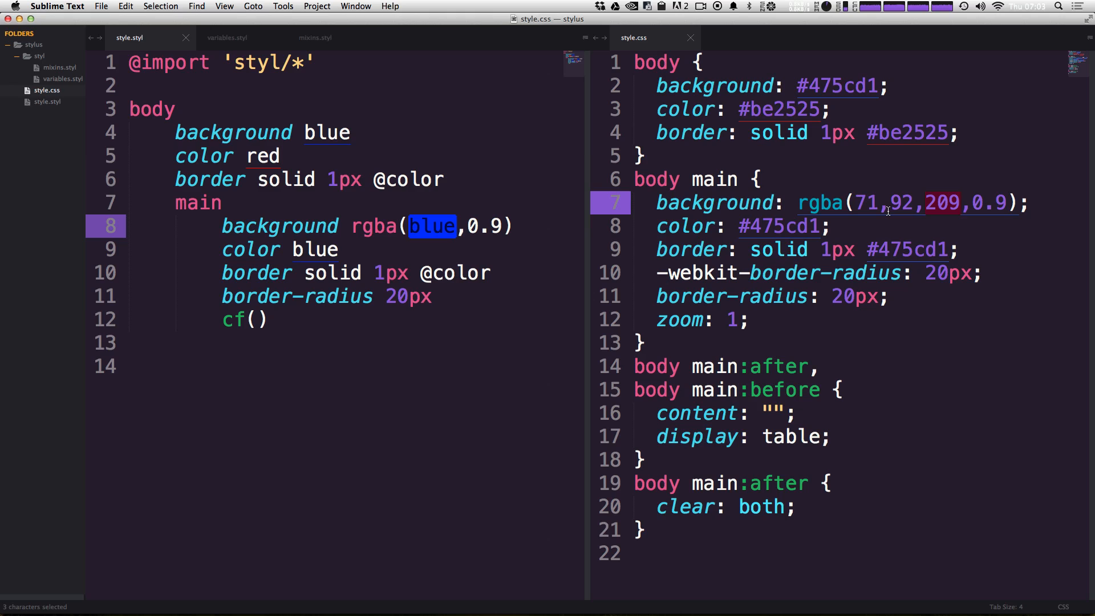
{"action": "mouse_move", "coordinate": [405, 255]}
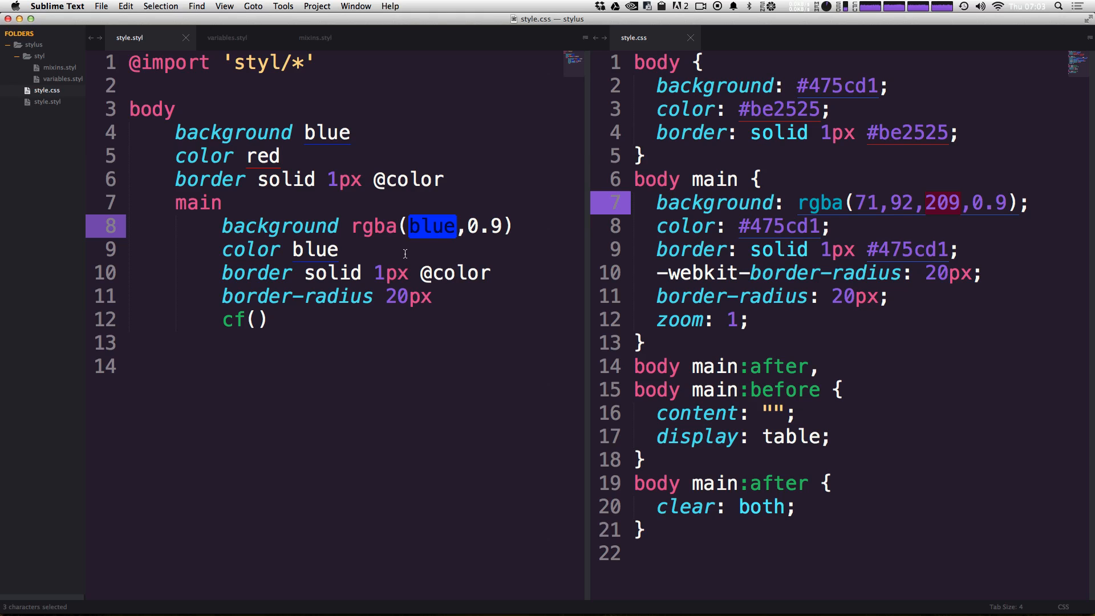
{"action": "double_click", "coordinate": [315, 250]}
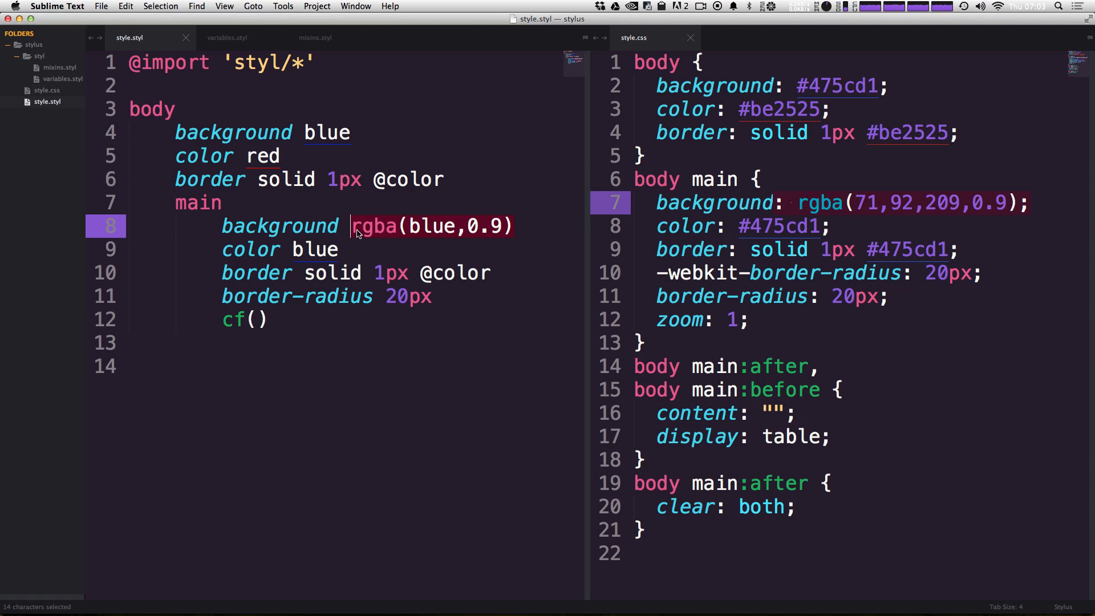
{"action": "mouse_move", "coordinate": [363, 238]}
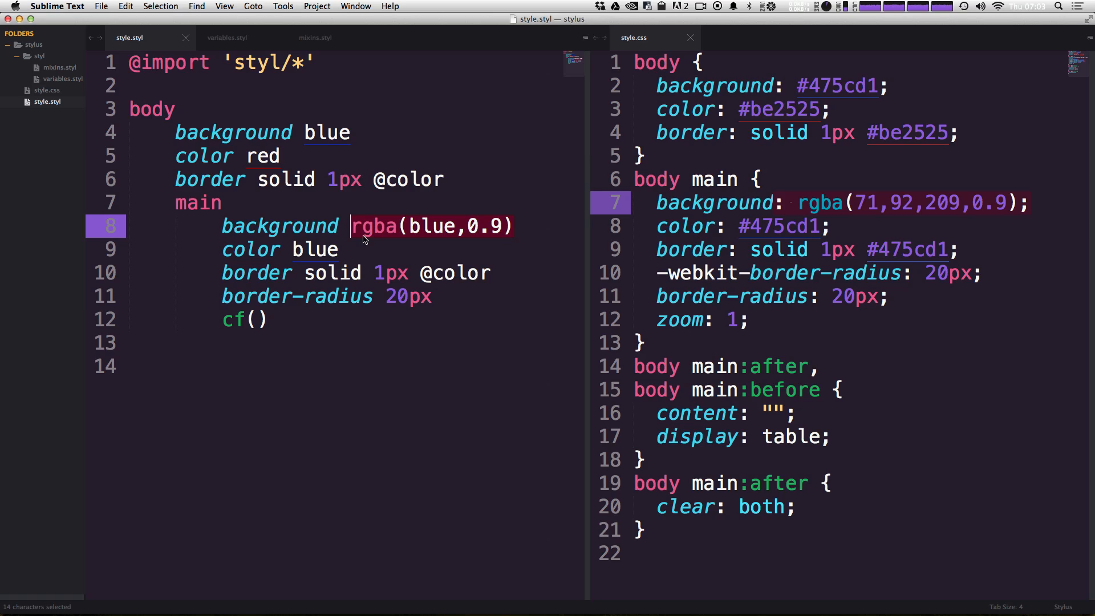
{"action": "double_click", "coordinate": [314, 250]}
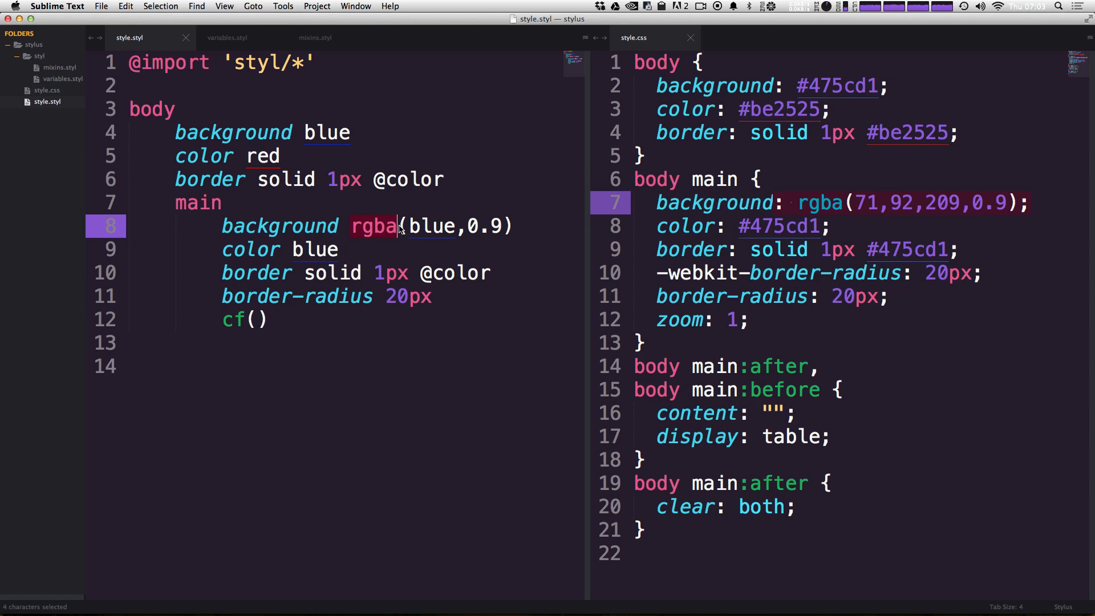
{"action": "double_click", "coordinate": [437, 226]}
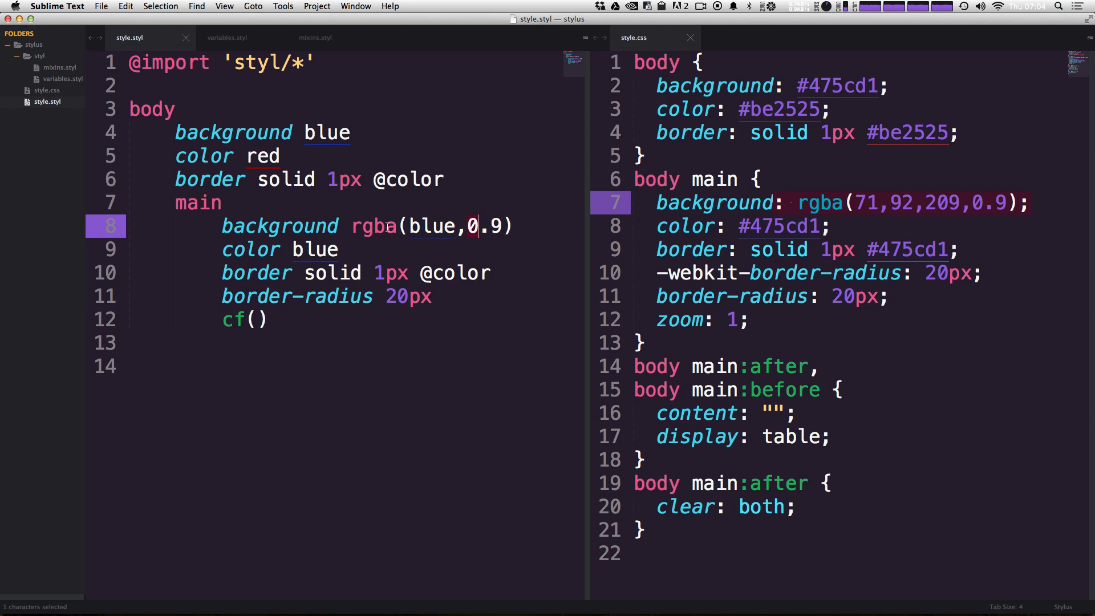
{"action": "double_click", "coordinate": [876, 203]}
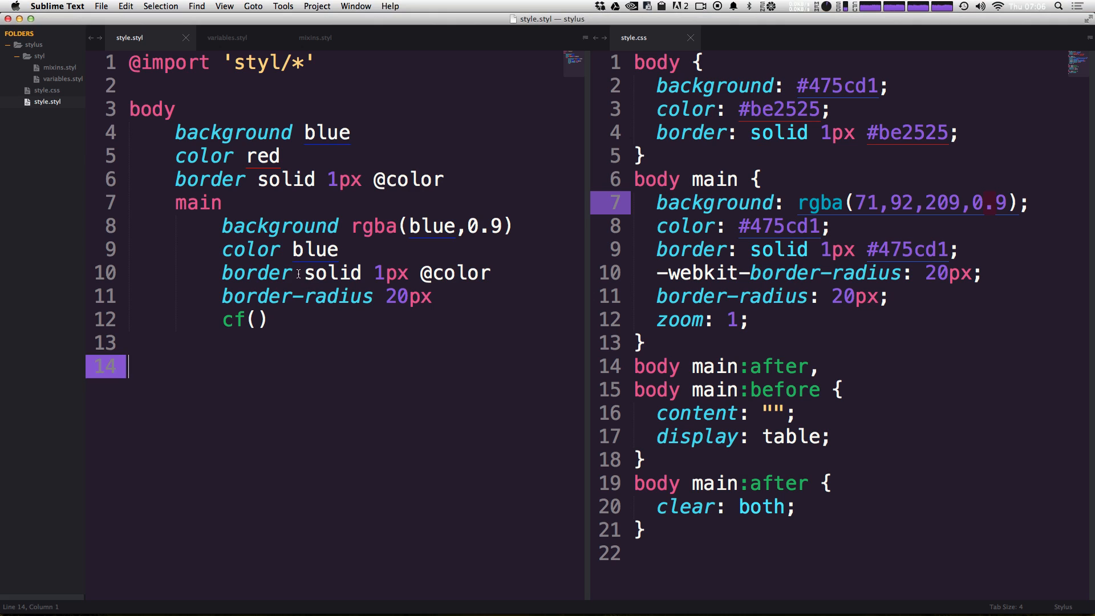
{"action": "double_click", "coordinate": [373, 226]}
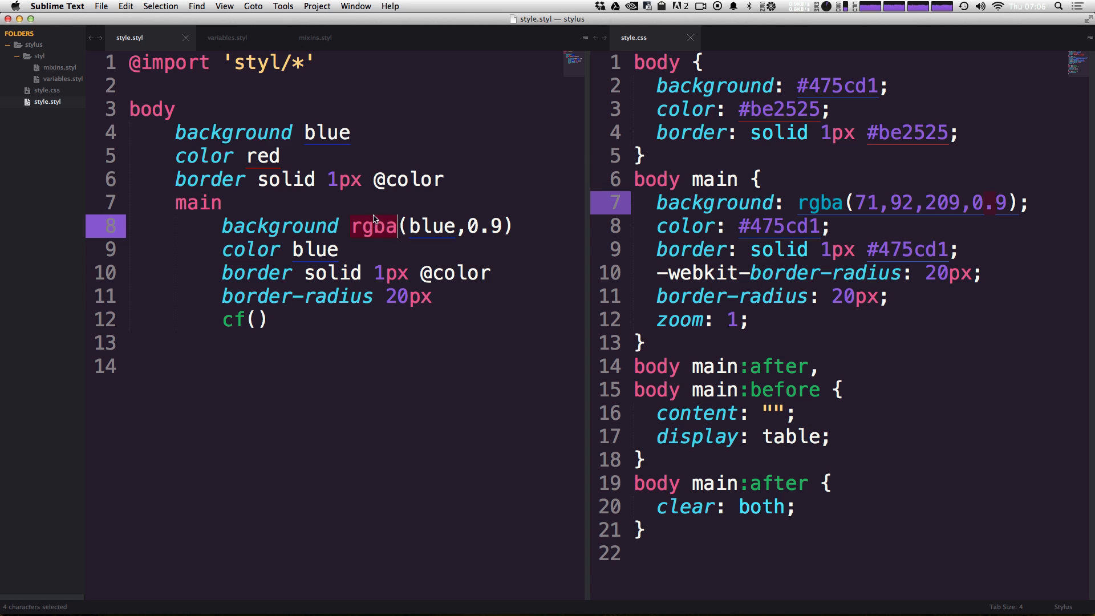
{"action": "left_click", "coordinate": [384, 226]}
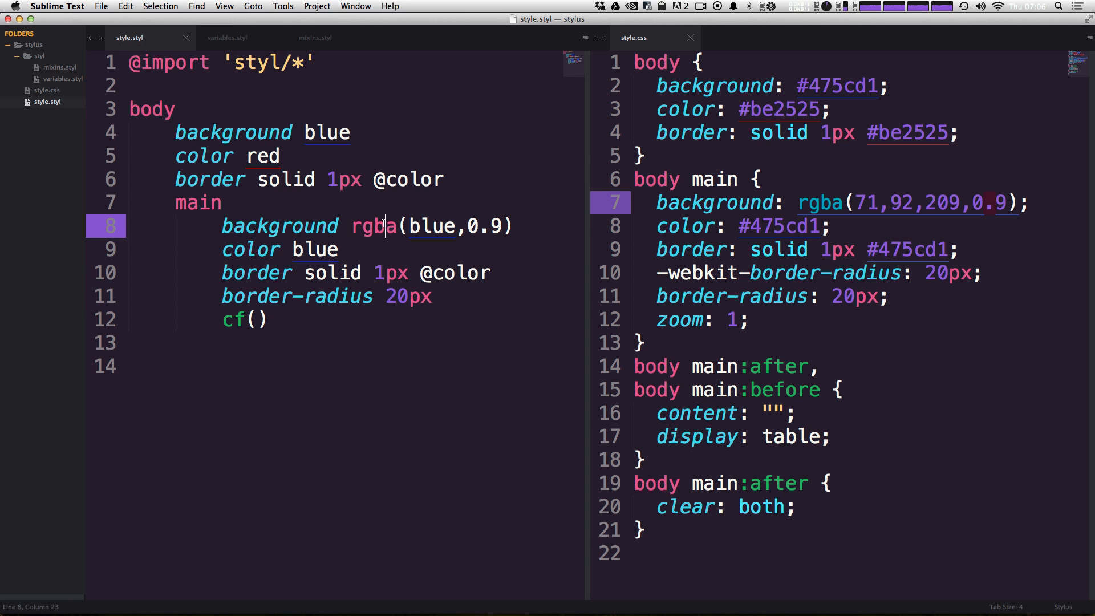
Step: Replace rgba on line 8 with the gray function, keeping blue as the argument
{"action": "double_click", "coordinate": [373, 226]}
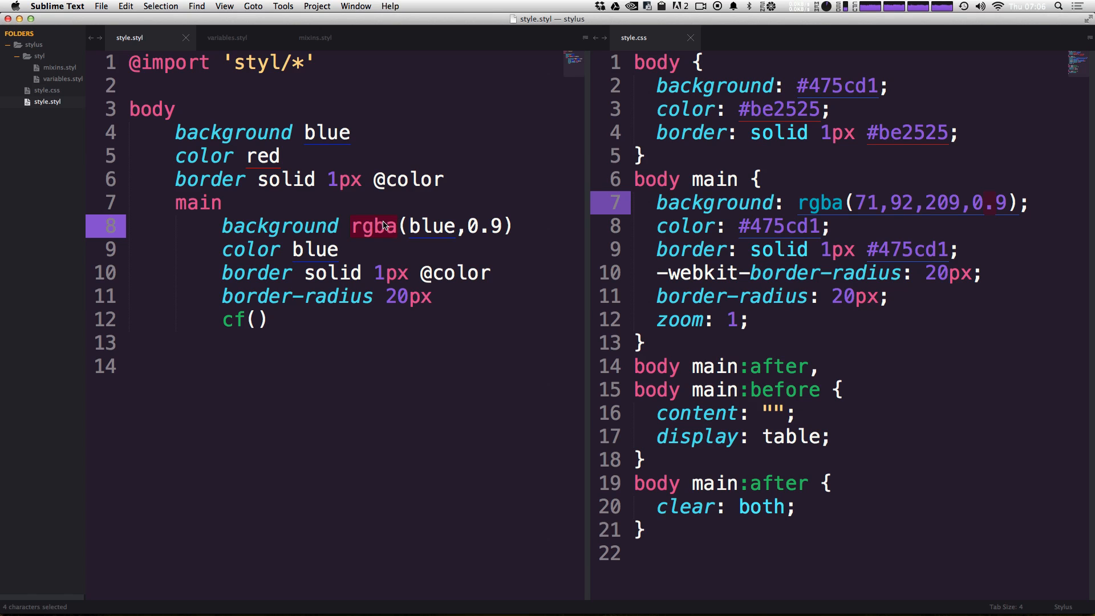
{"action": "type", "text": "gray"}
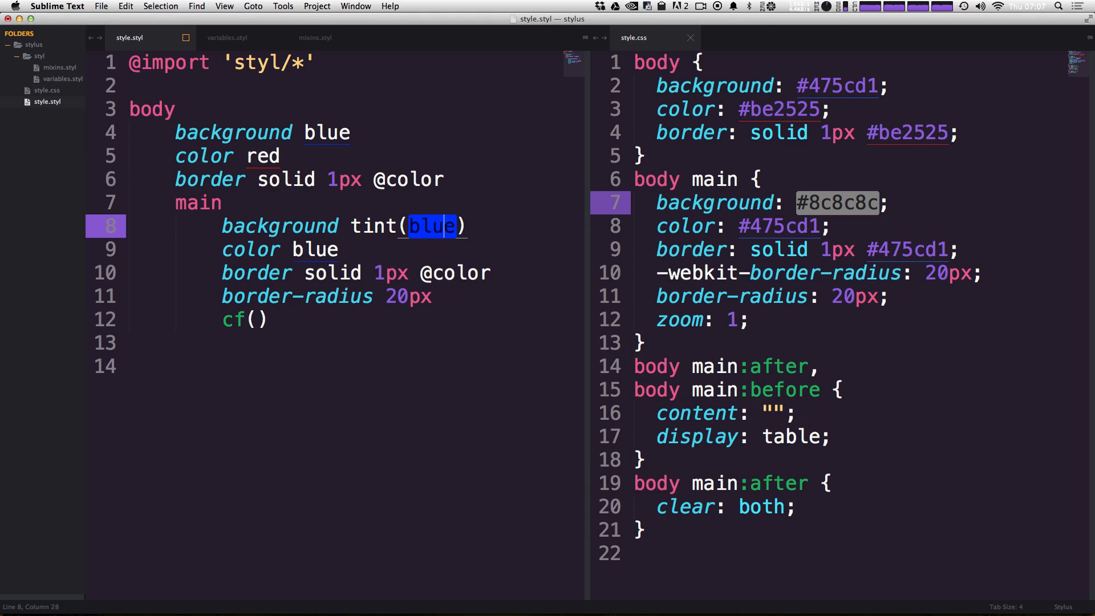
Step: Try tint(blue, 80%), tint at 50%, and shade(blue, 50%) as main's background, checking compiled colours
{"action": "type", "text": ","}
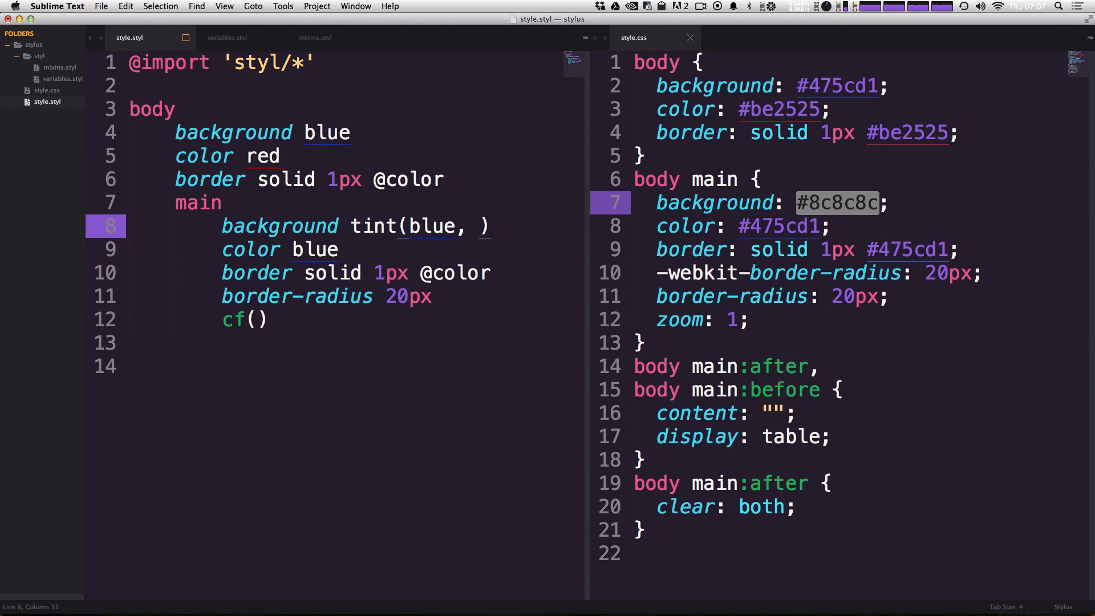
{"action": "type", "text": "80%"}
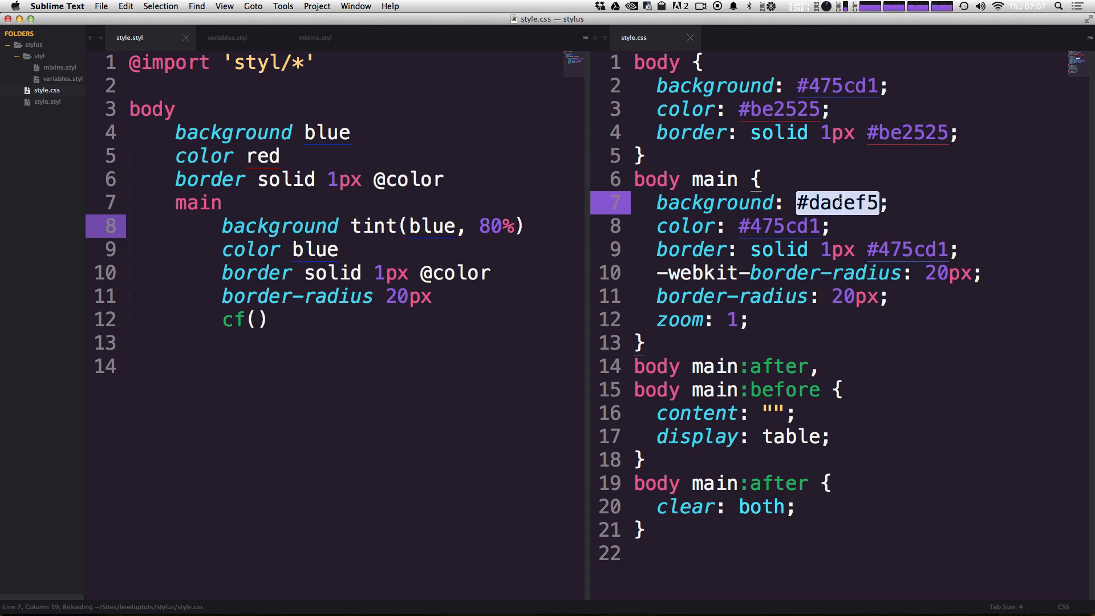
{"action": "type", "text": "50"}
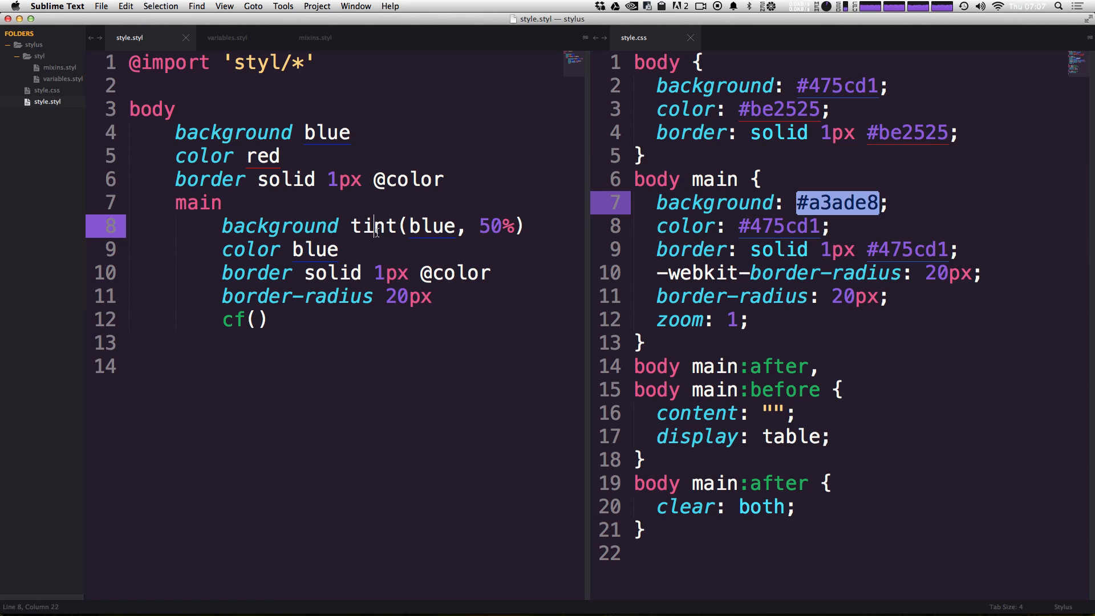
{"action": "type", "text": "shade"}
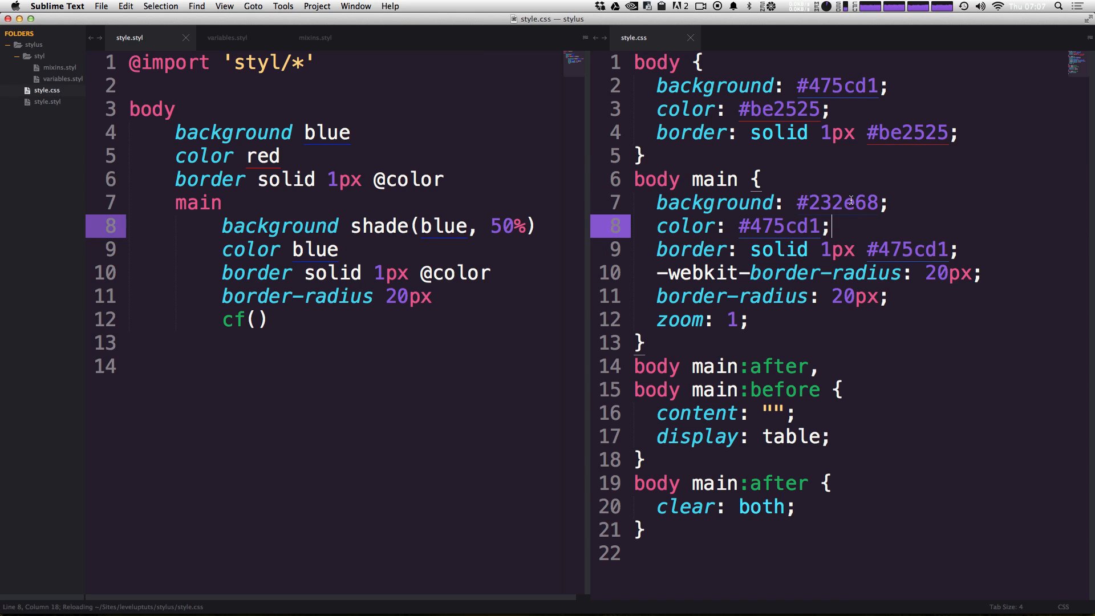
{"action": "double_click", "coordinate": [837, 203]}
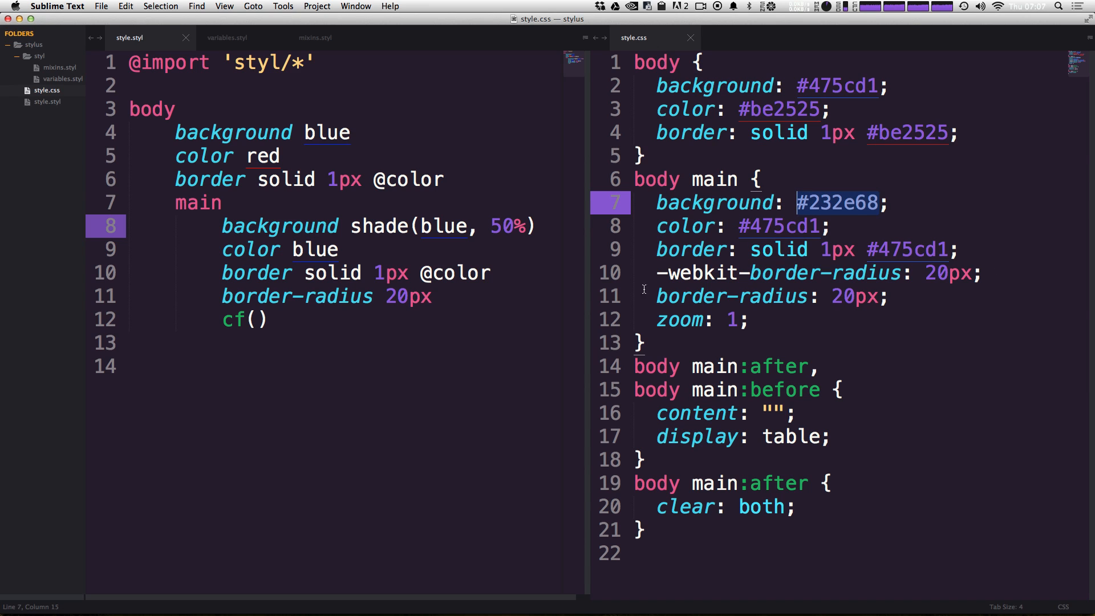
{"action": "double_click", "coordinate": [379, 226]}
{"action": "type", "text": "invert"}
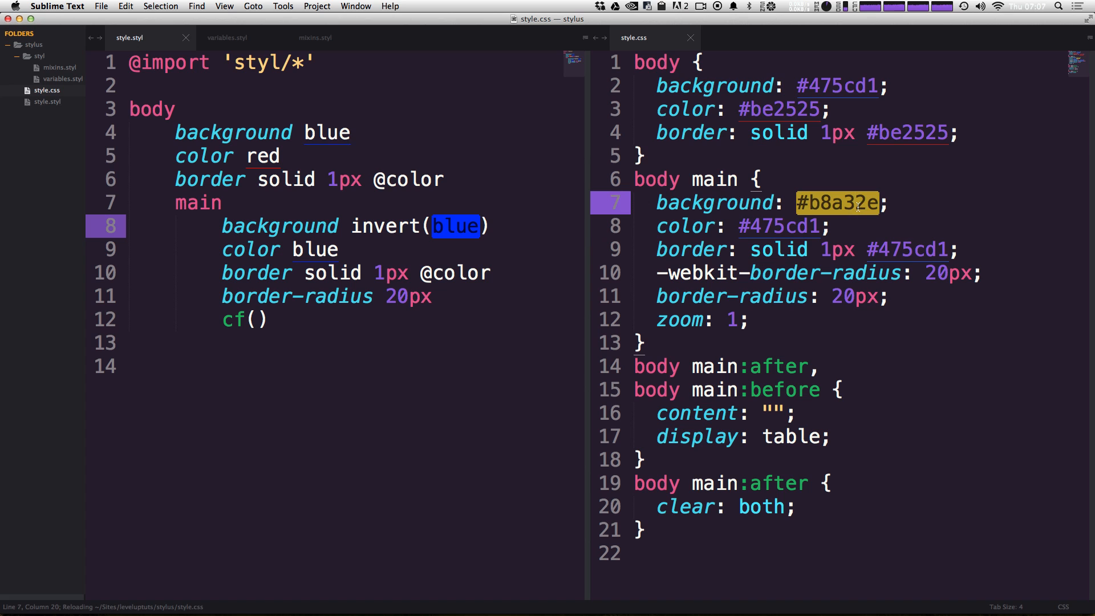
Step: Swap invert for complement(blue) on line 8 and check the compiled #d1bc47 colour
{"action": "left_click", "coordinate": [351, 226]}
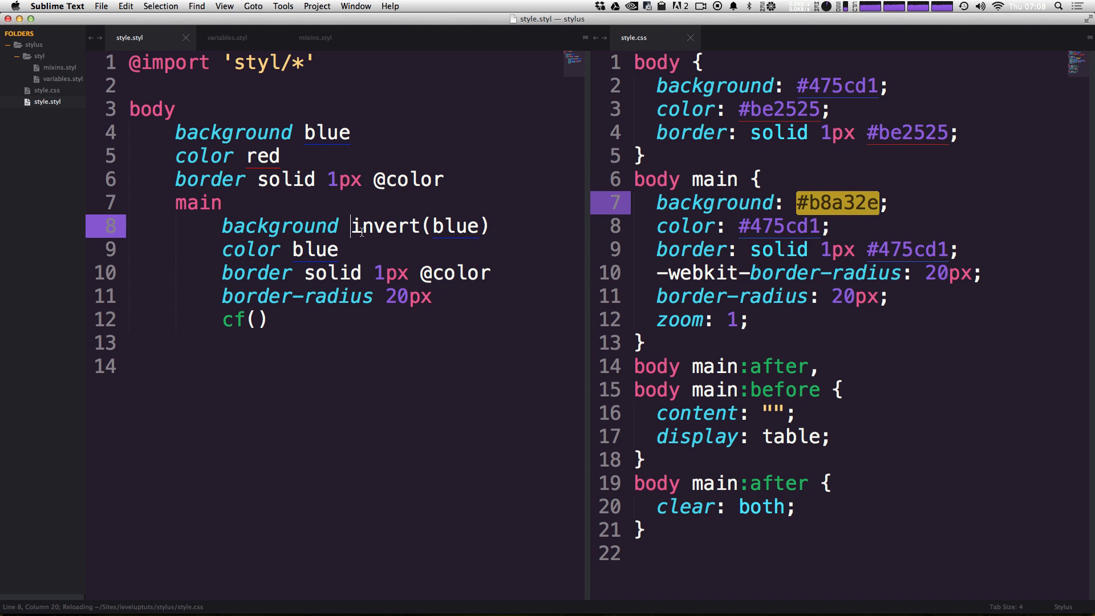
{"action": "double_click", "coordinate": [384, 226]}
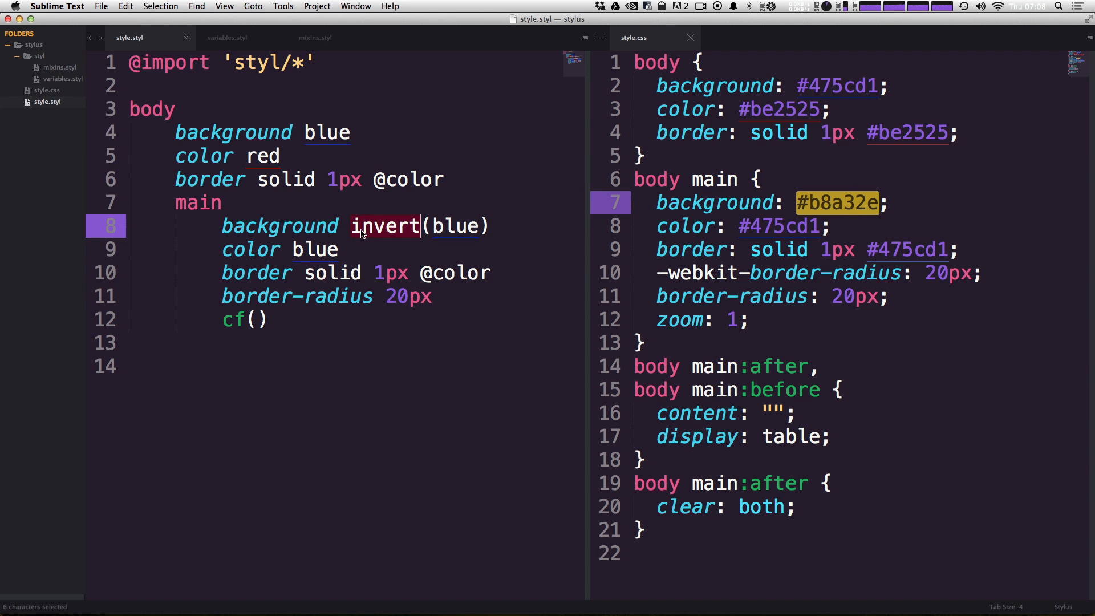
{"action": "type", "text": "compleme"}
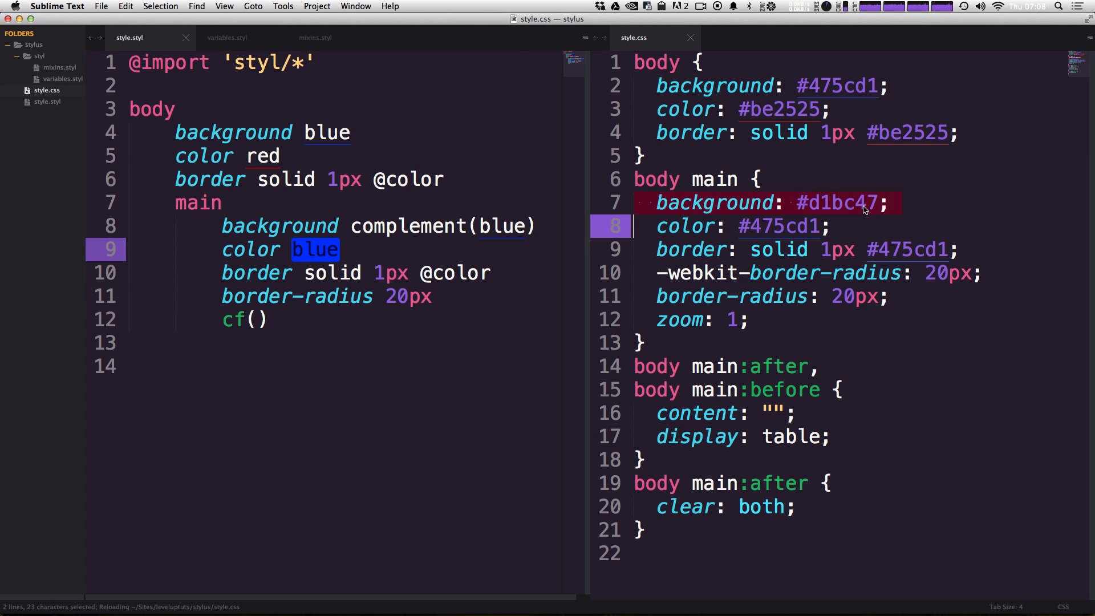
{"action": "double_click", "coordinate": [839, 203]}
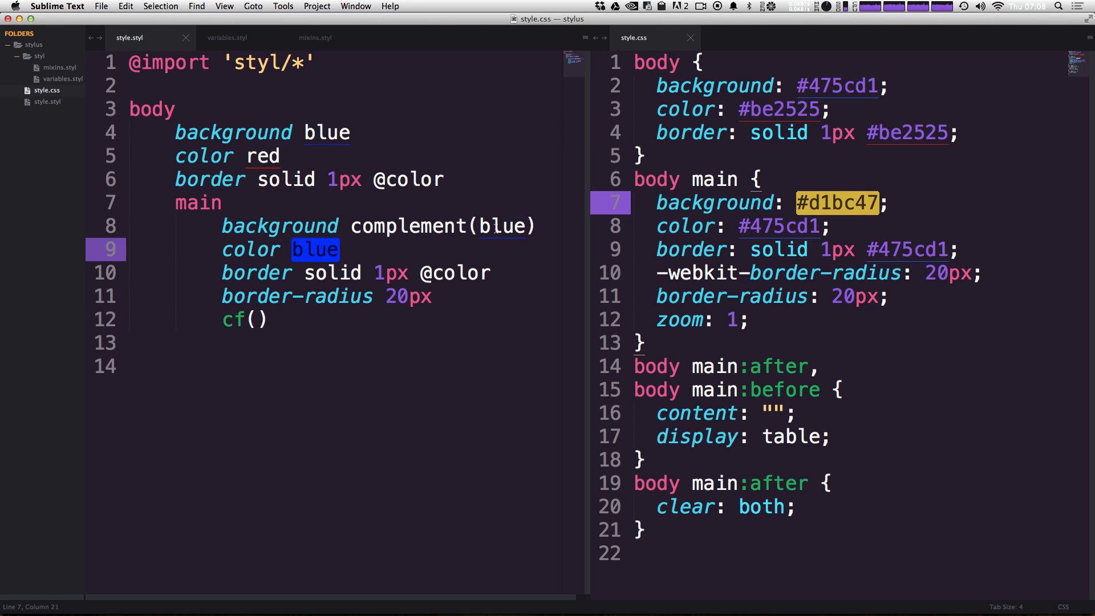
{"action": "double_click", "coordinate": [408, 226]}
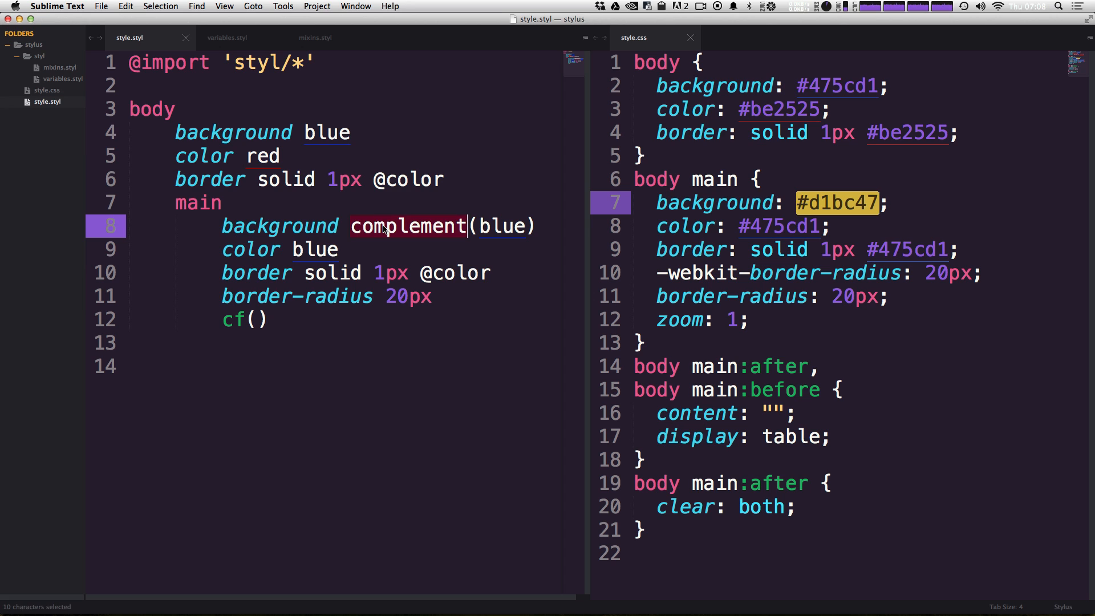
Step: Change the background function to desaturate(blue, 50%)
{"action": "type", "text": "des"}
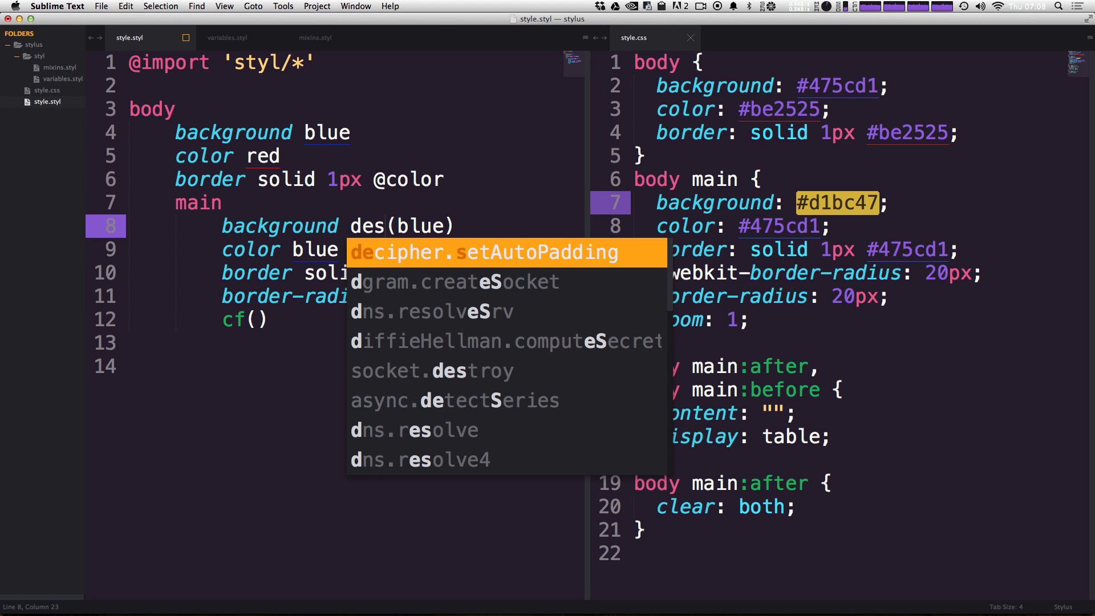
{"action": "type", "text": "aturate"}
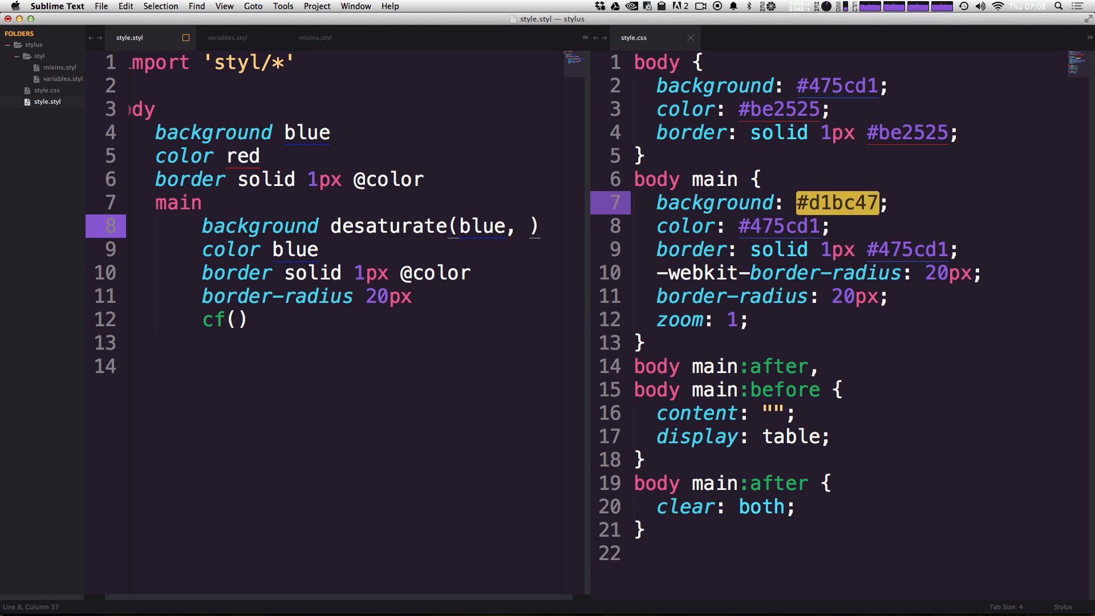
{"action": "type", "text": "50%"}
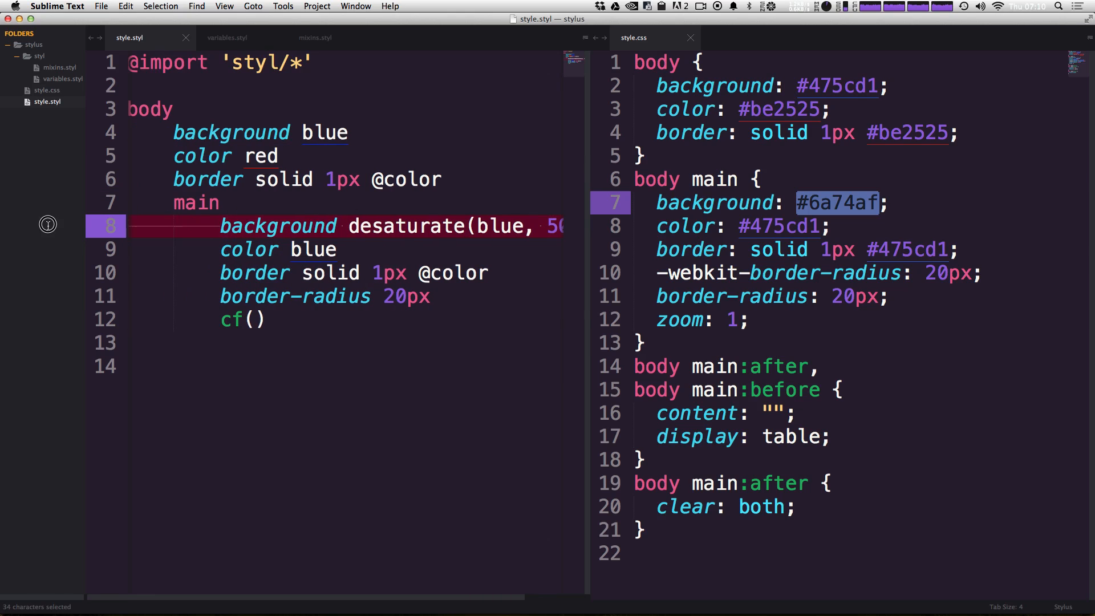
Step: Replace the background declaration with margin-top abs(-10px)
{"action": "key", "text": "delete"}
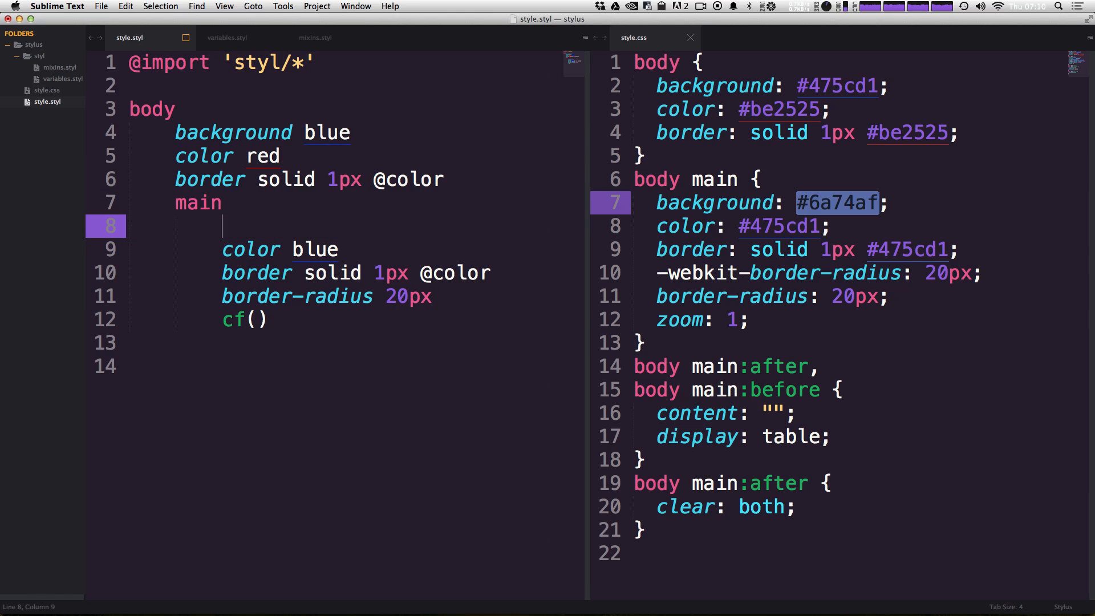
{"action": "type", "text": "margin-top"}
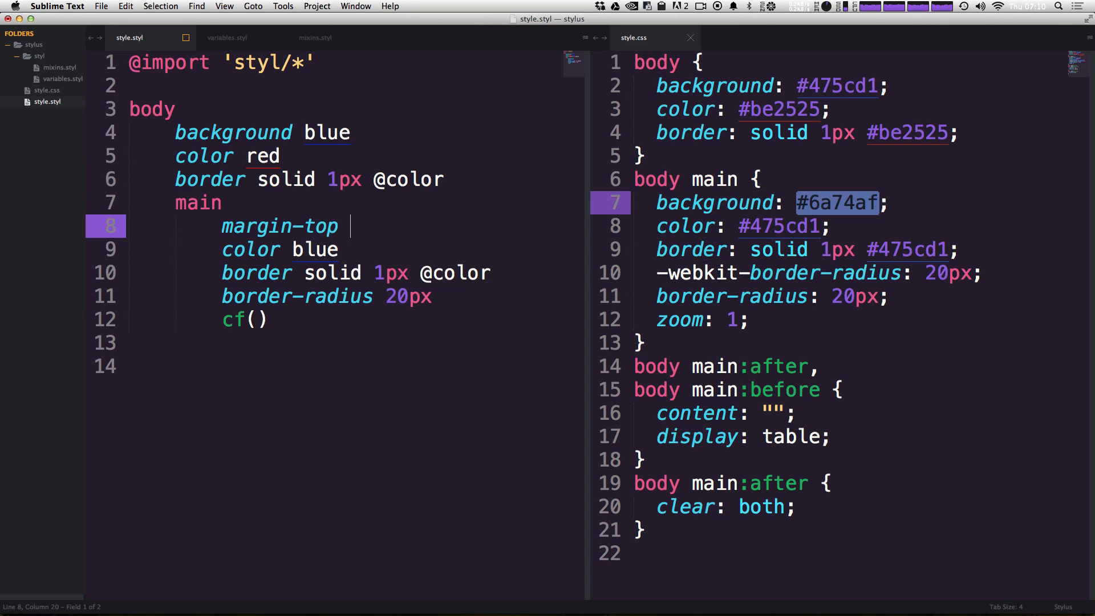
{"action": "type", "text": "abs("}
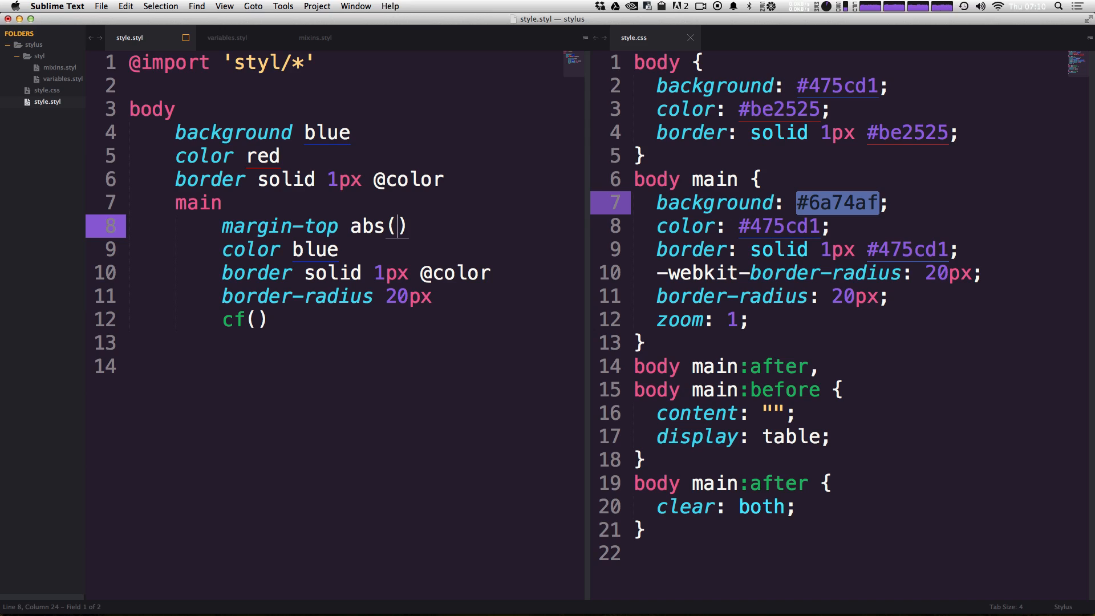
{"action": "type", "text": "-10"}
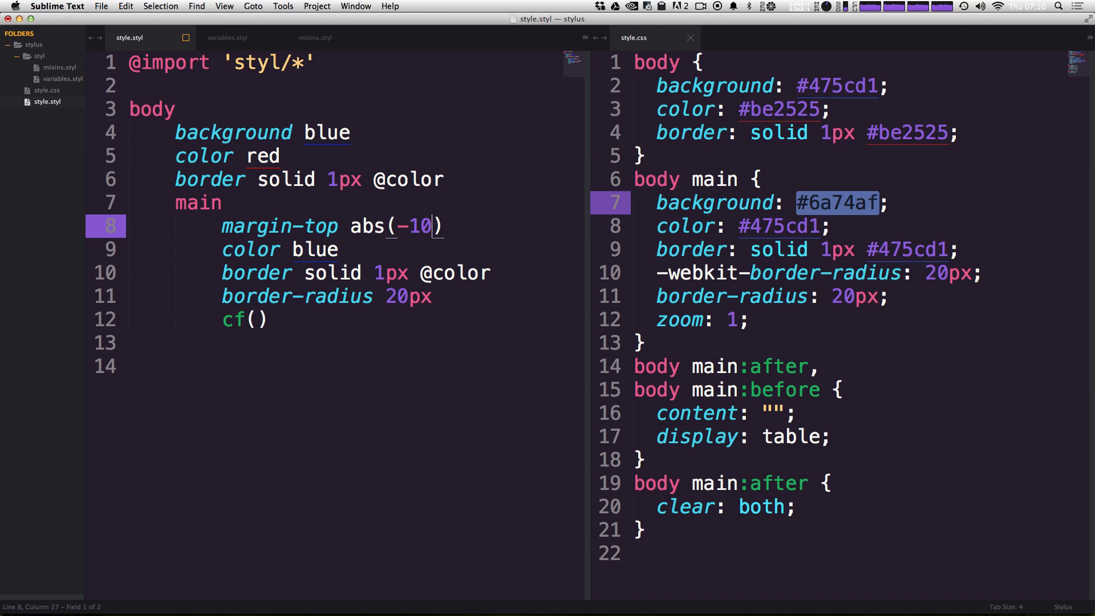
{"action": "type", "text": "px"}
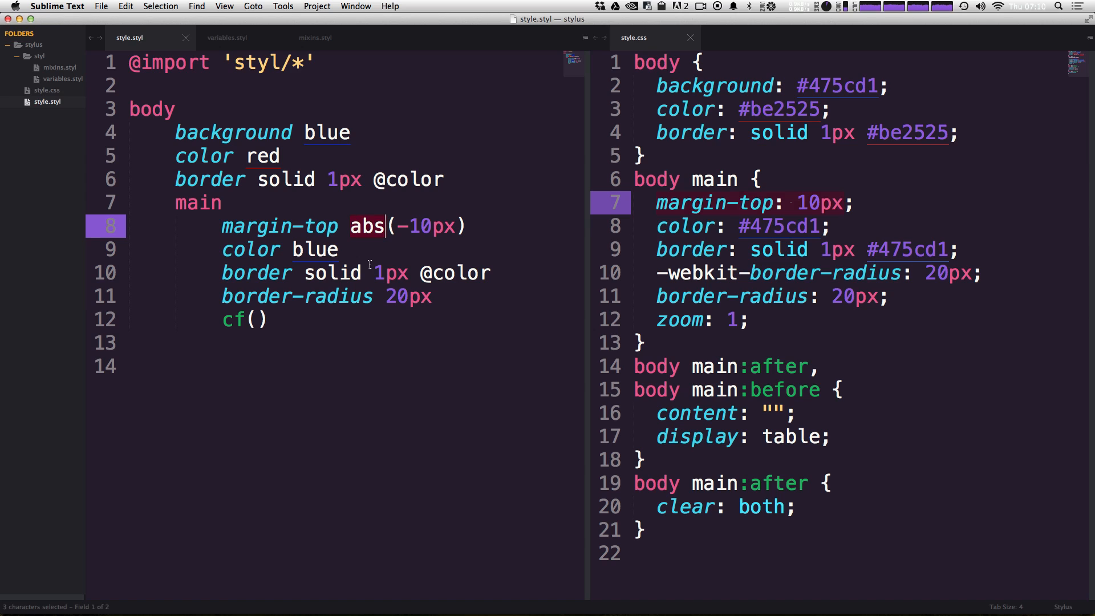
Step: Change margin-top to ceil(4.6) and save to recompile style.css
{"action": "type", "text": "ceil"}
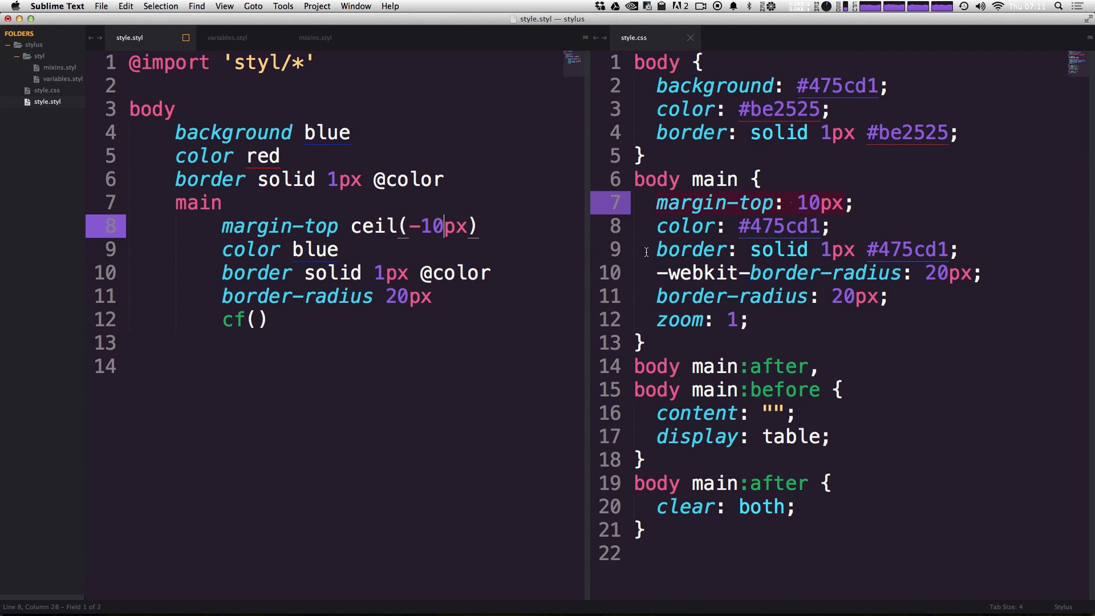
{"action": "key", "text": "backspace"}
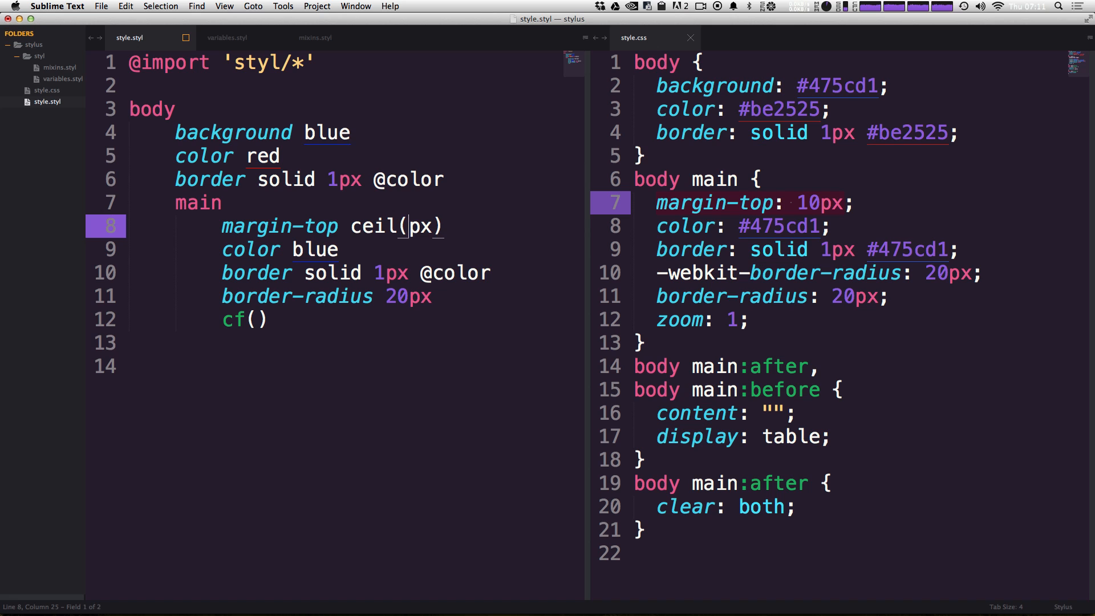
{"action": "type", "text": "4.6"}
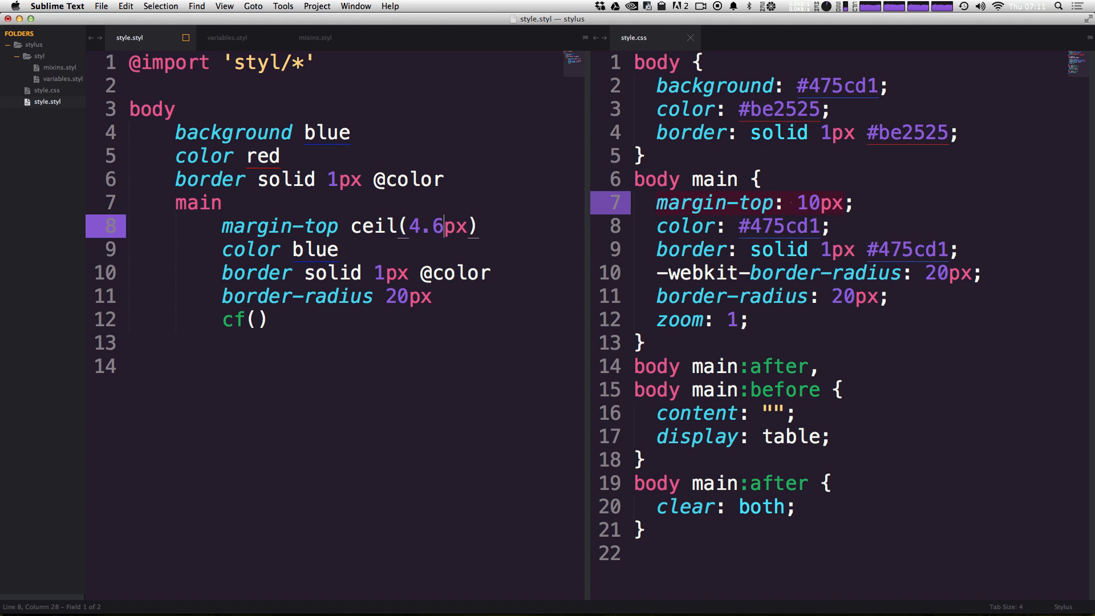
{"action": "key", "text": "cmd+s"}
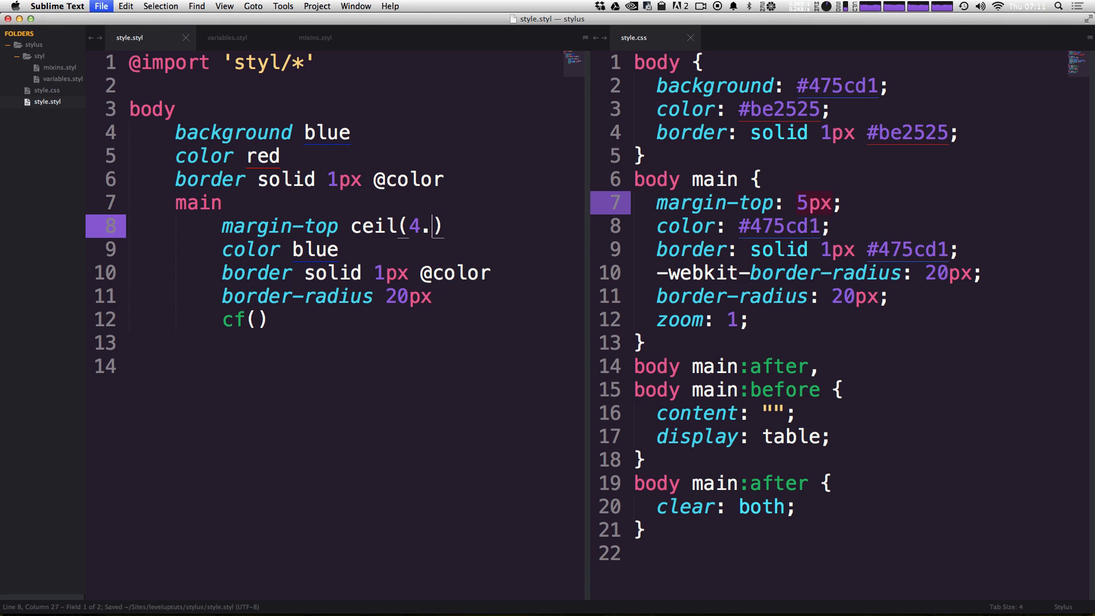
Step: Inspect the compiled margin-top value of 5, then add a % unit to 4.6
{"action": "type", "text": "6"}
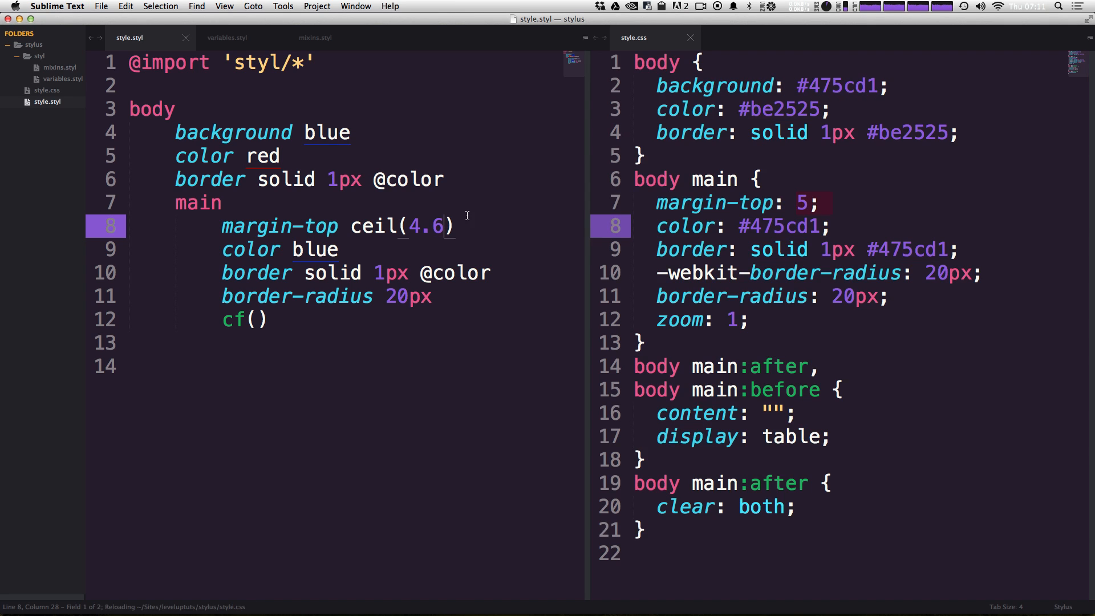
{"action": "double_click", "coordinate": [735, 203]}
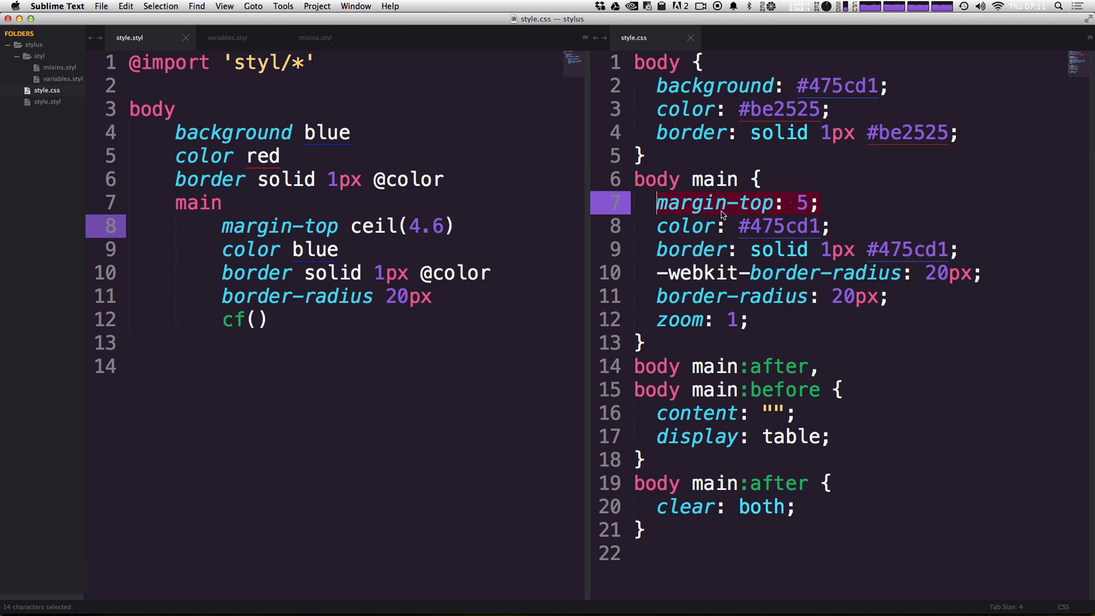
{"action": "left_click", "coordinate": [444, 225]}
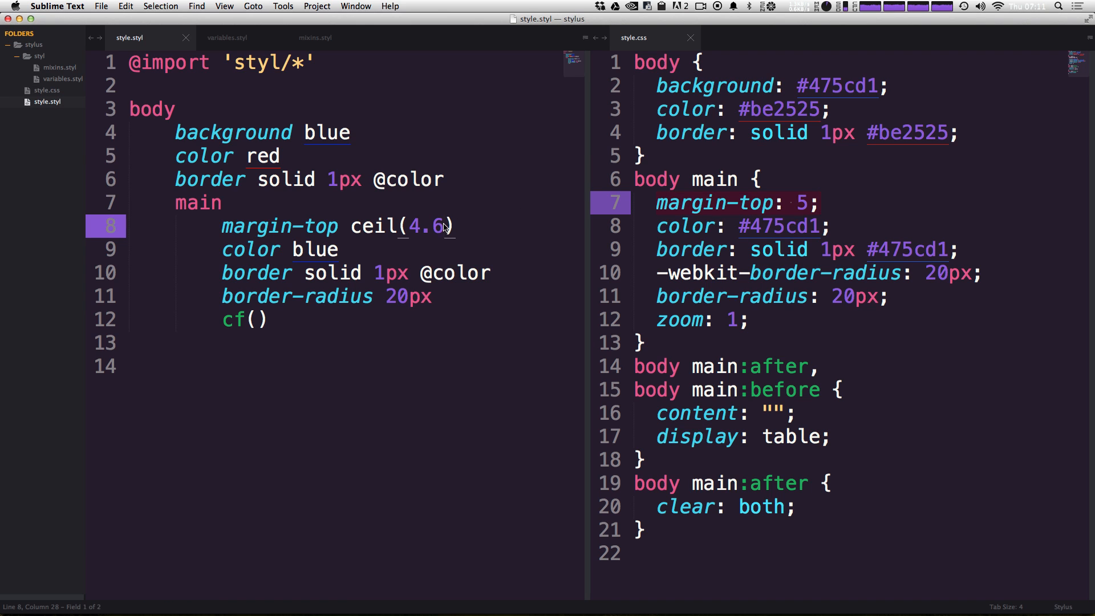
{"action": "type", "text": "%"}
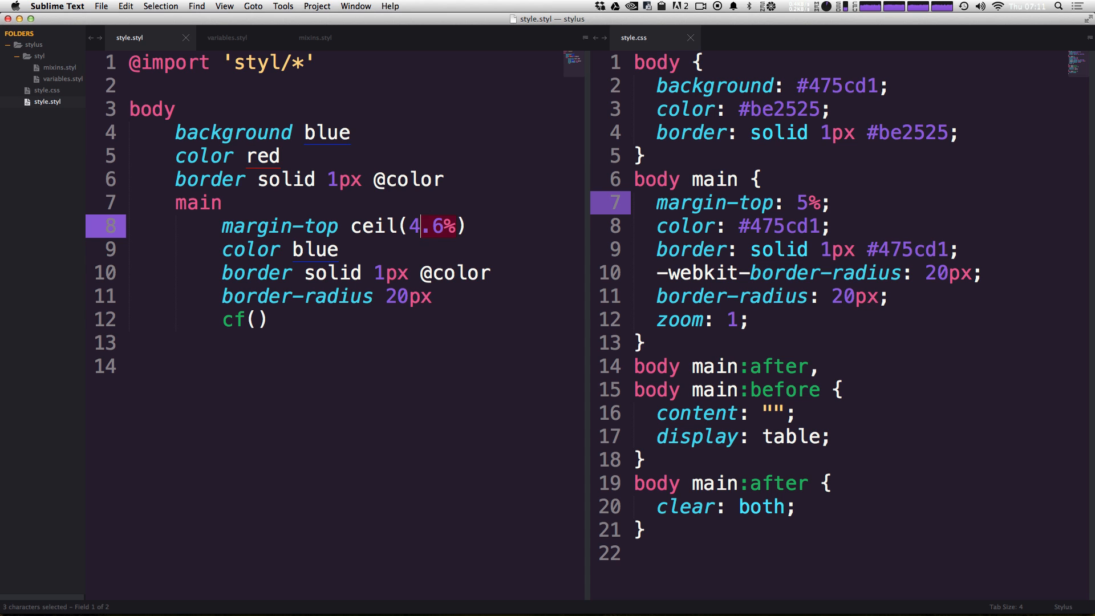
{"action": "mouse_move", "coordinate": [375, 227]}
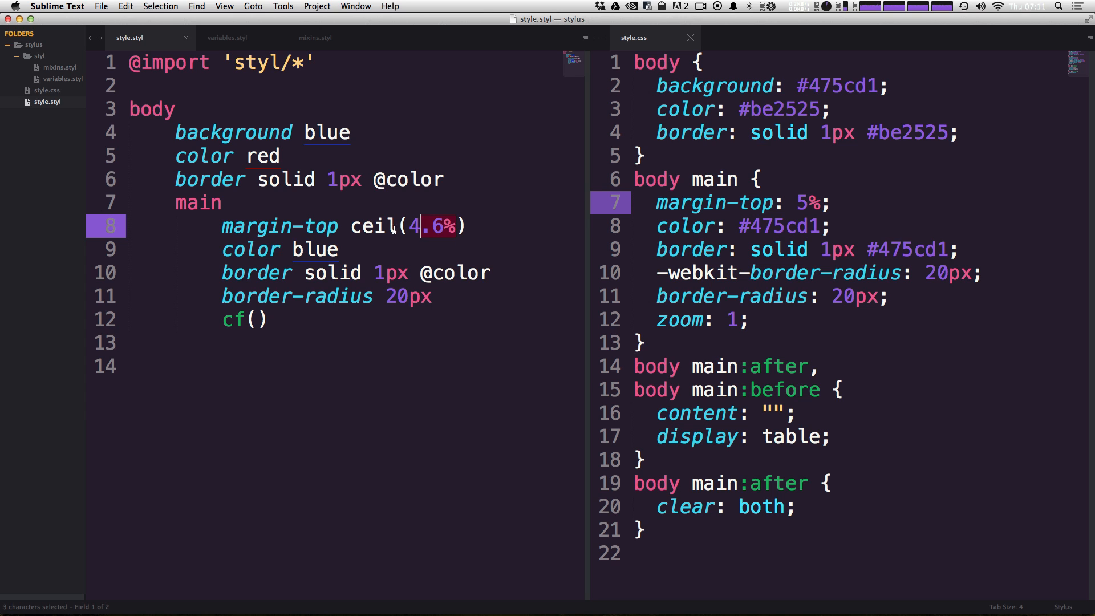
Step: Replace ceil with unit so margin-top reads unit(4.6%)
{"action": "type", "text": "unit"}
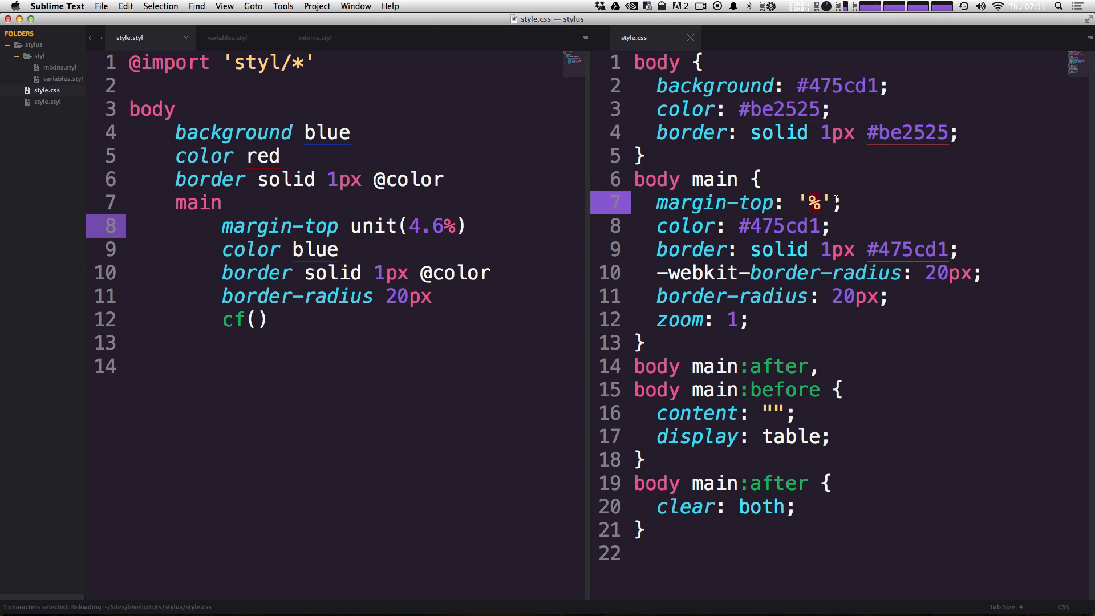
Step: Select the compiled '%' margin-top output in style.css
{"action": "double_click", "coordinate": [814, 202]}
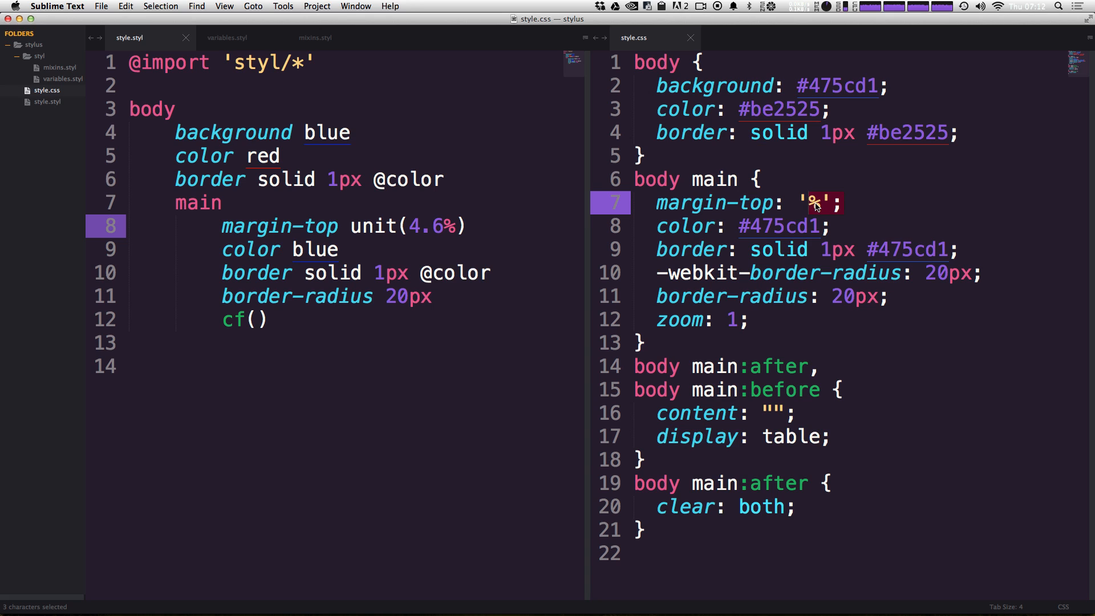
{"action": "mouse_move", "coordinate": [974, 229]}
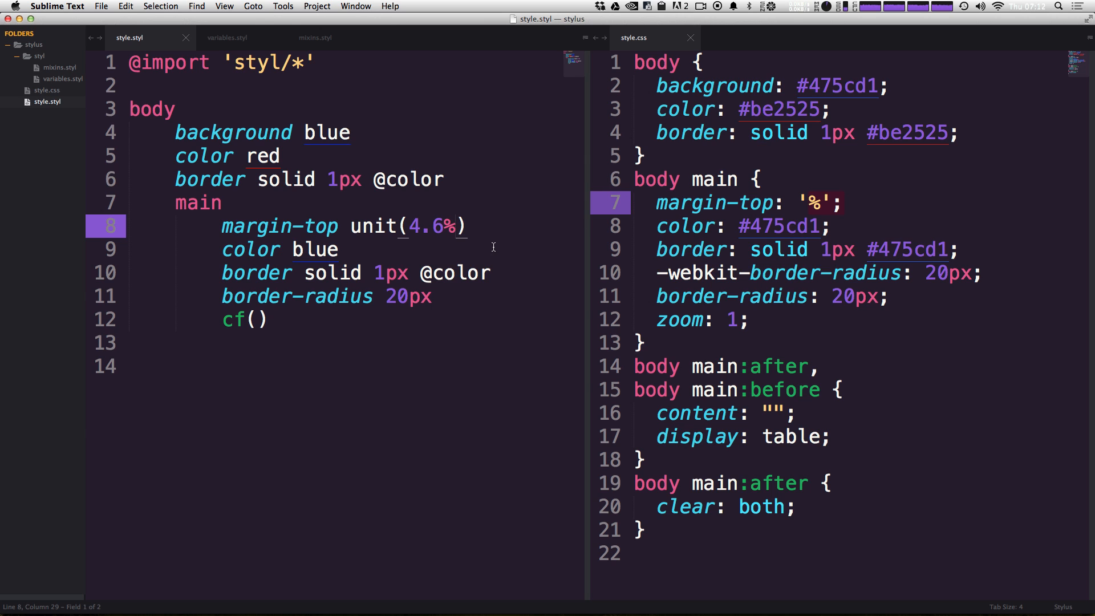
Step: Add 'px' as unit()'s second argument and verify margin-top: 4.6px in style.css
{"action": "type", "text": ","}
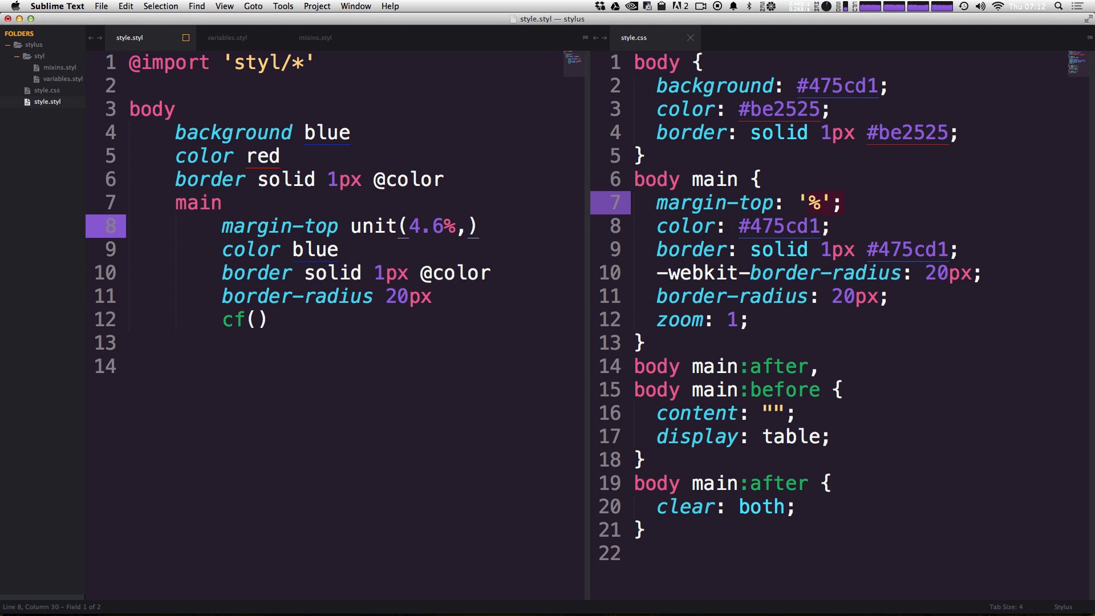
{"action": "type", "text": "'p'"}
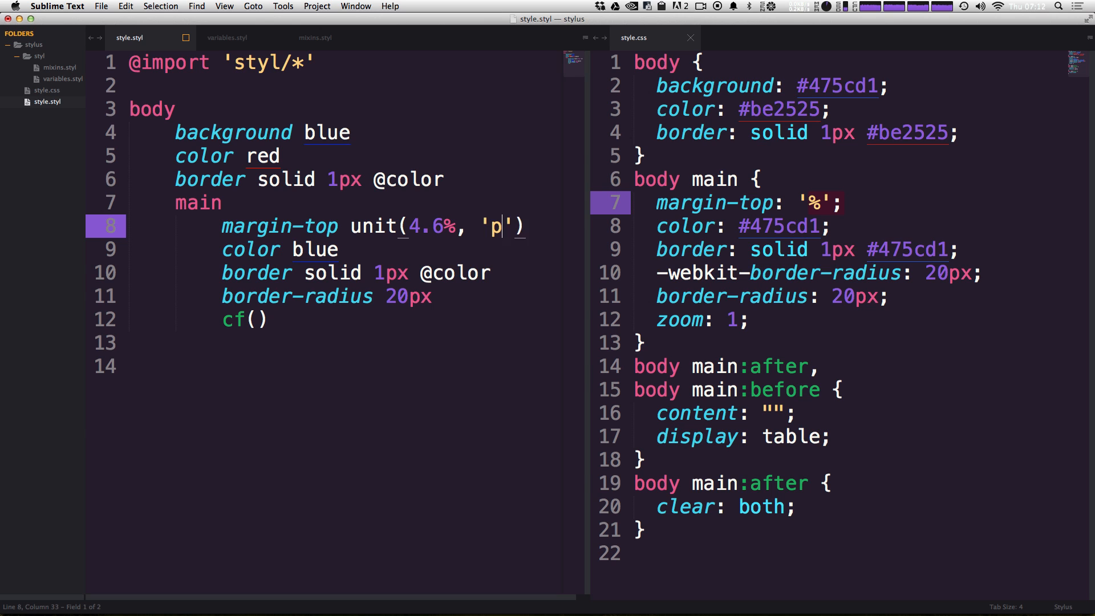
{"action": "type", "text": "x"}
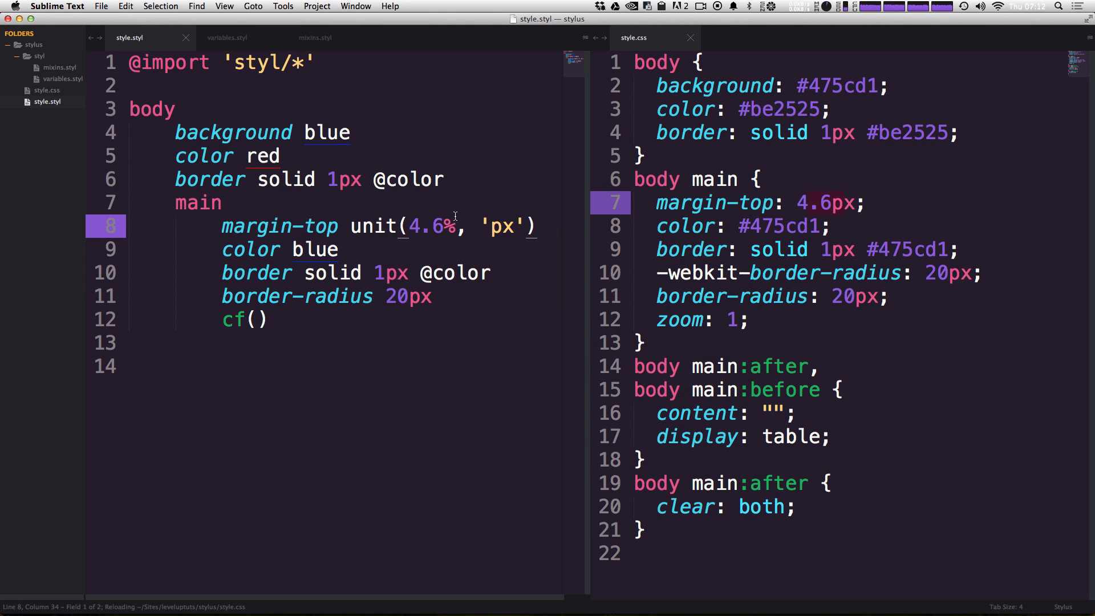
{"action": "left_click_drag", "start_coordinate": [409, 226], "coordinate": [513, 225]}
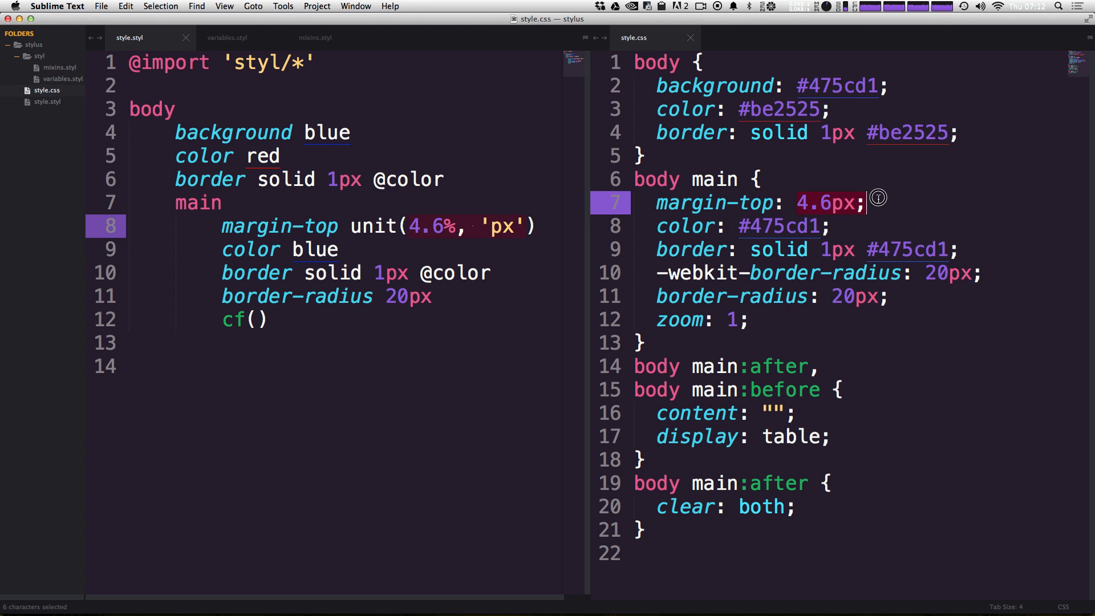
{"action": "left_click", "coordinate": [833, 203]}
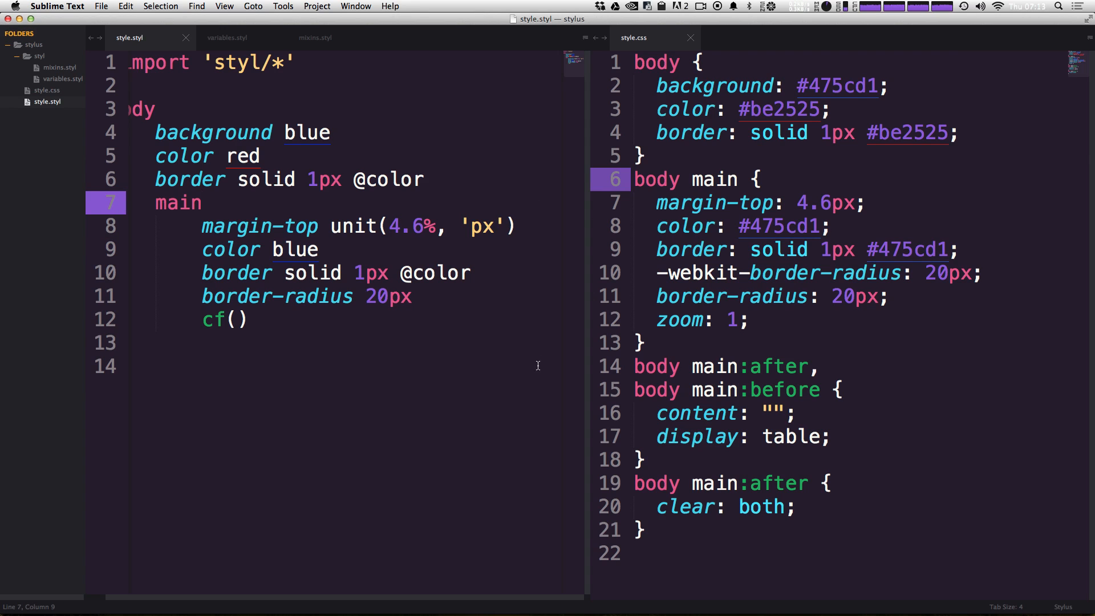
Step: Add margin-left -10px to body below its border rule
{"action": "left_click", "coordinate": [434, 179]}
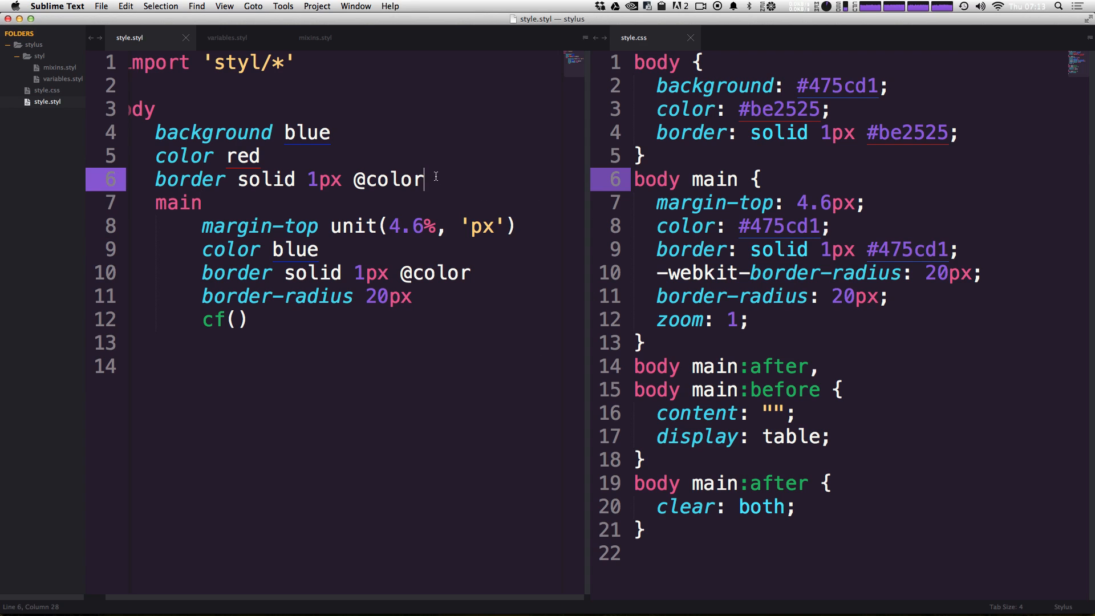
{"action": "key", "text": "enter"}
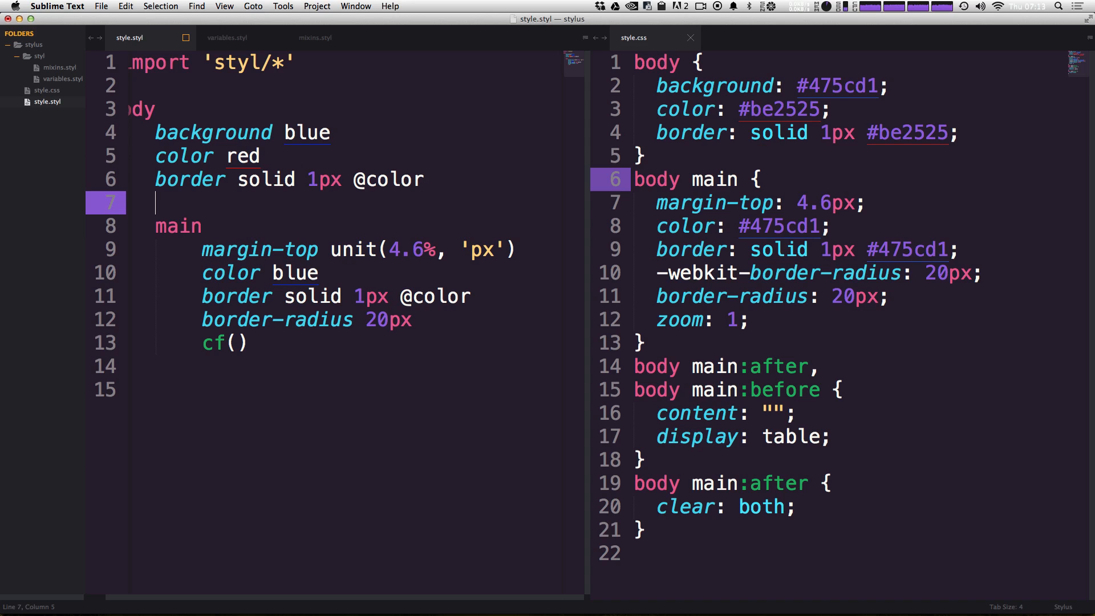
{"action": "type", "text": "ml"}
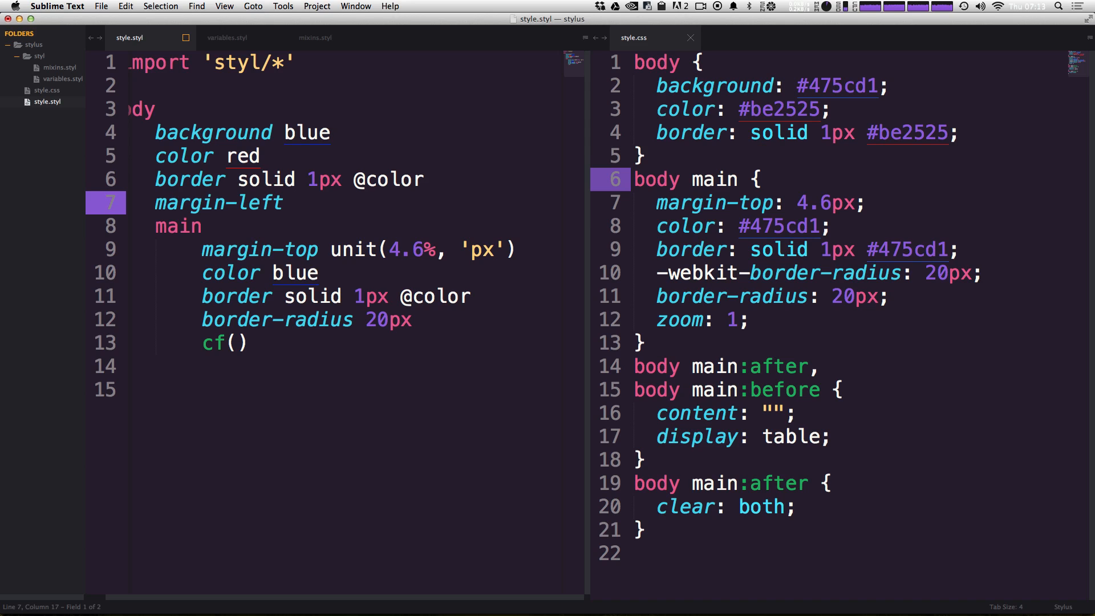
{"action": "type", "text": "-10px"}
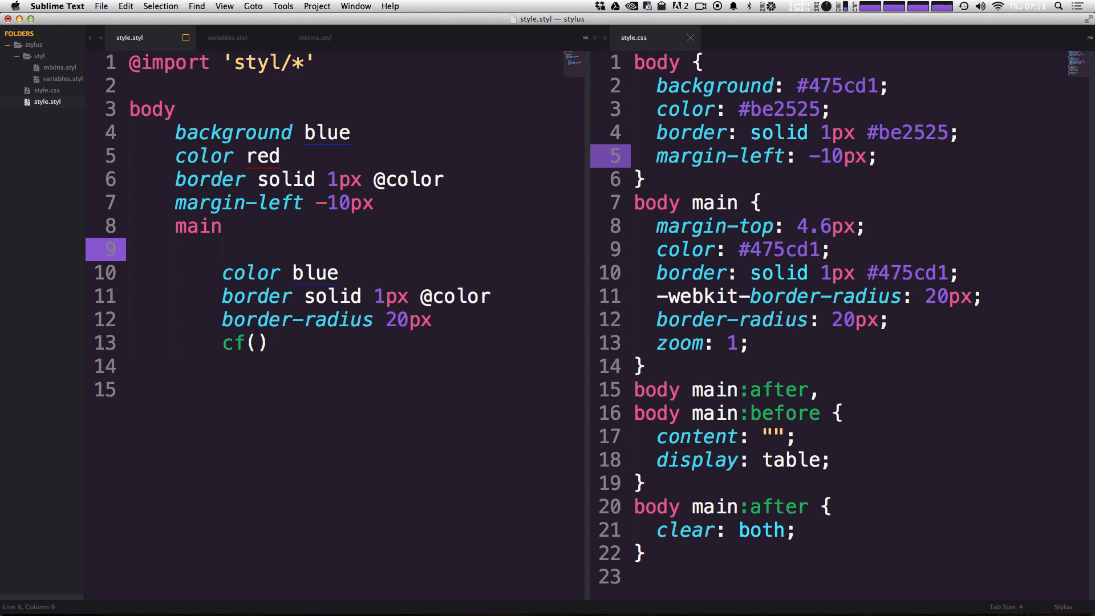
Step: Type margin-left on main's emptied line and select the property name to copy
{"action": "type", "text": "m"}
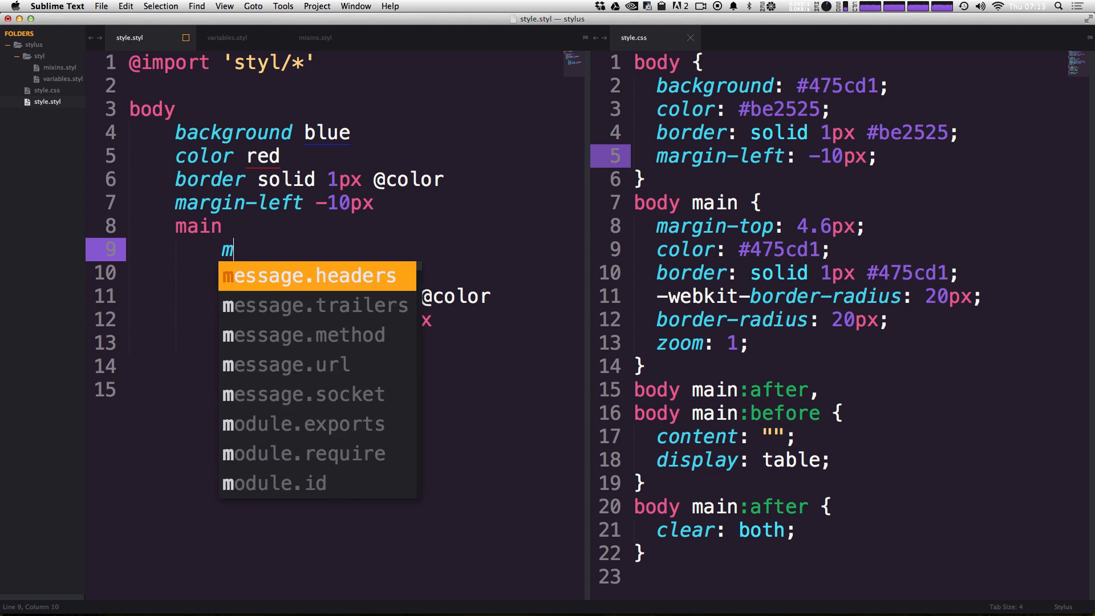
{"action": "type", "text": "argin-"}
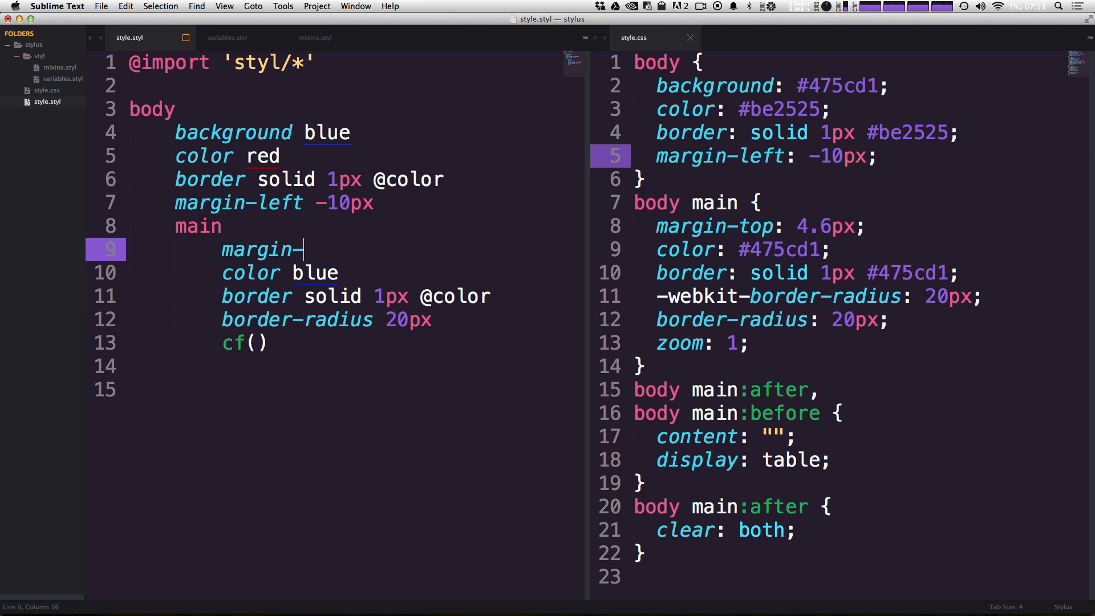
{"action": "type", "text": "left"}
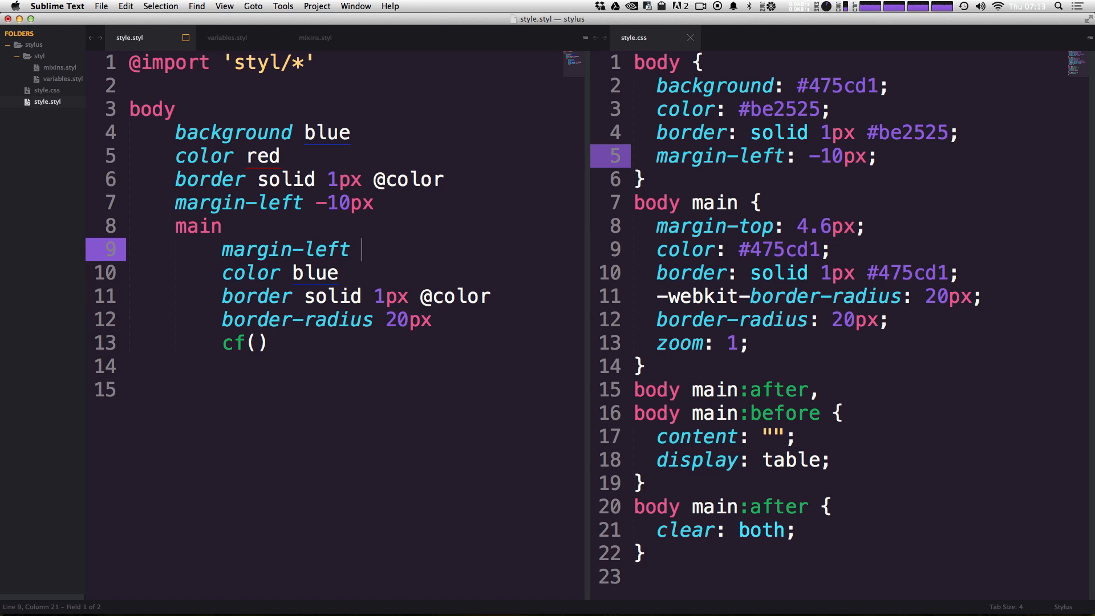
{"action": "double_click", "coordinate": [406, 180]}
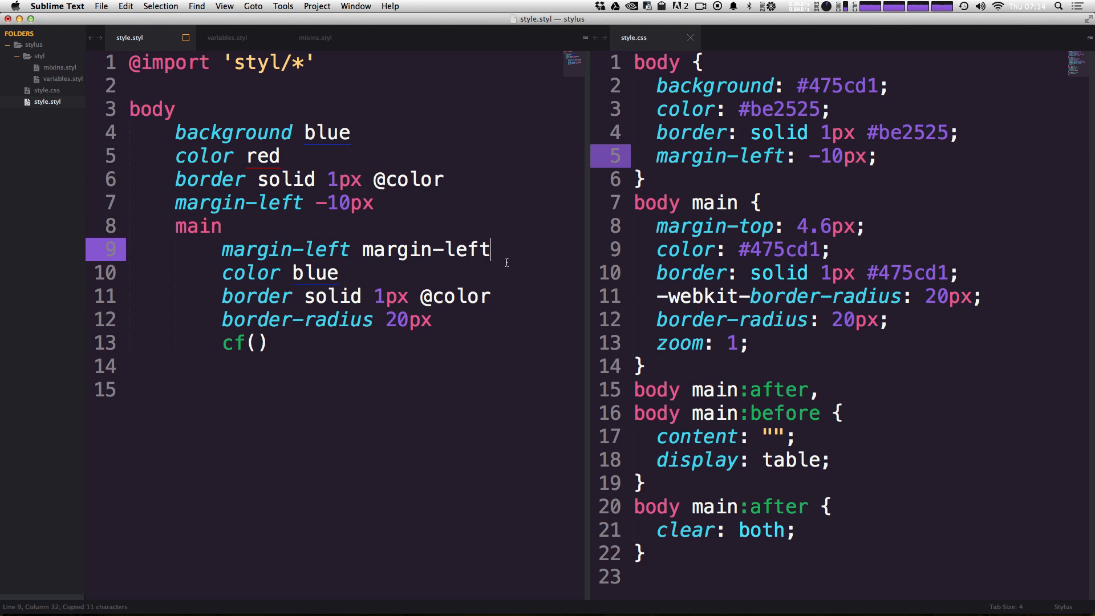
{"action": "mouse_move", "coordinate": [390, 256]}
{"action": "type", "text": "@"}
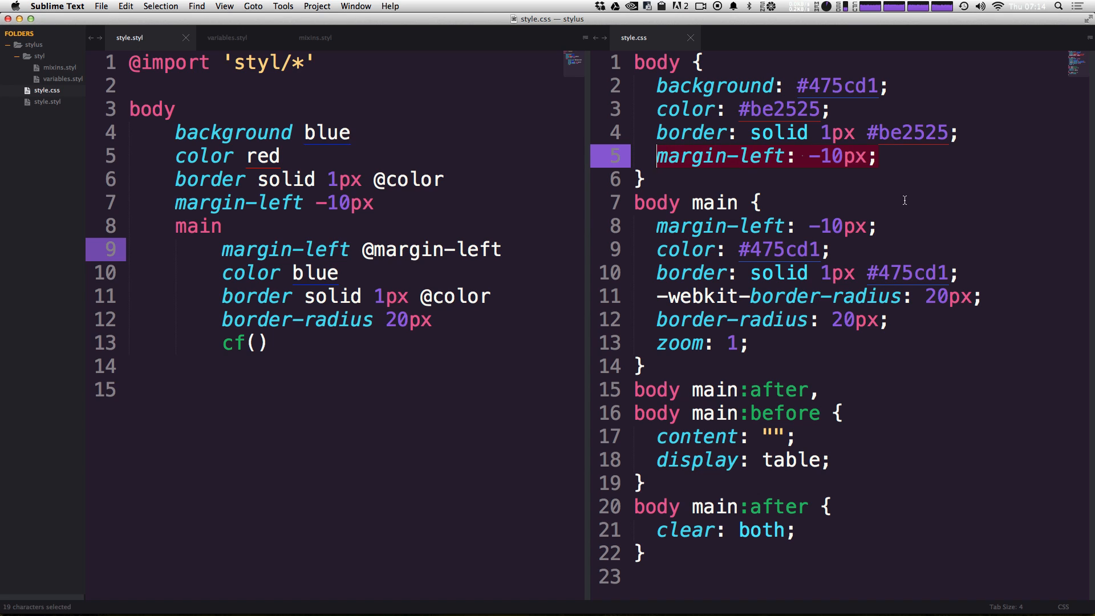
{"action": "mouse_move", "coordinate": [914, 246]}
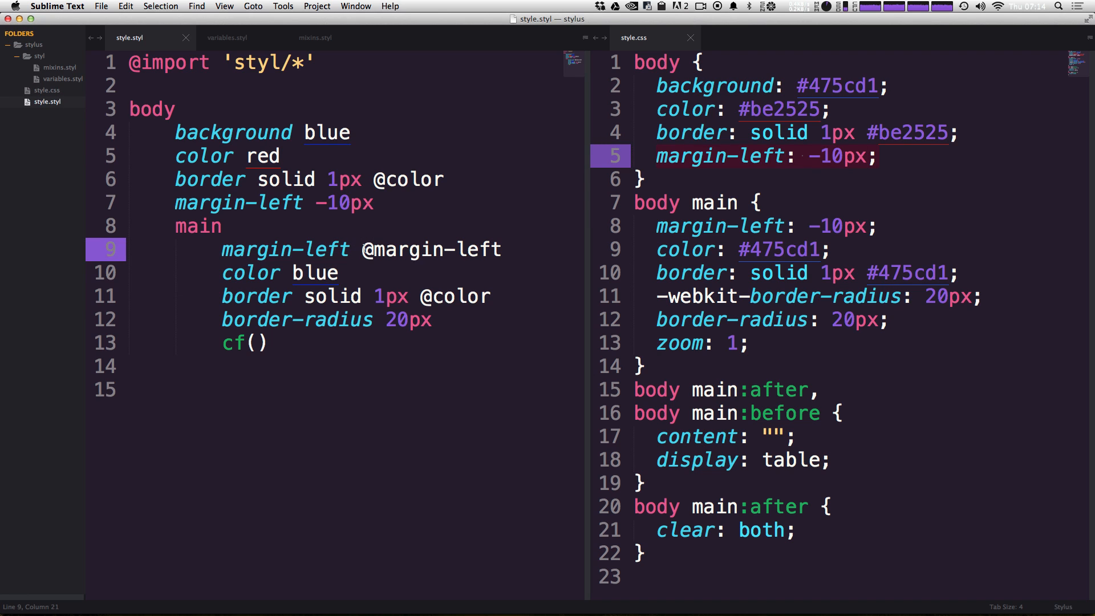
{"action": "type", "text": "abs("}
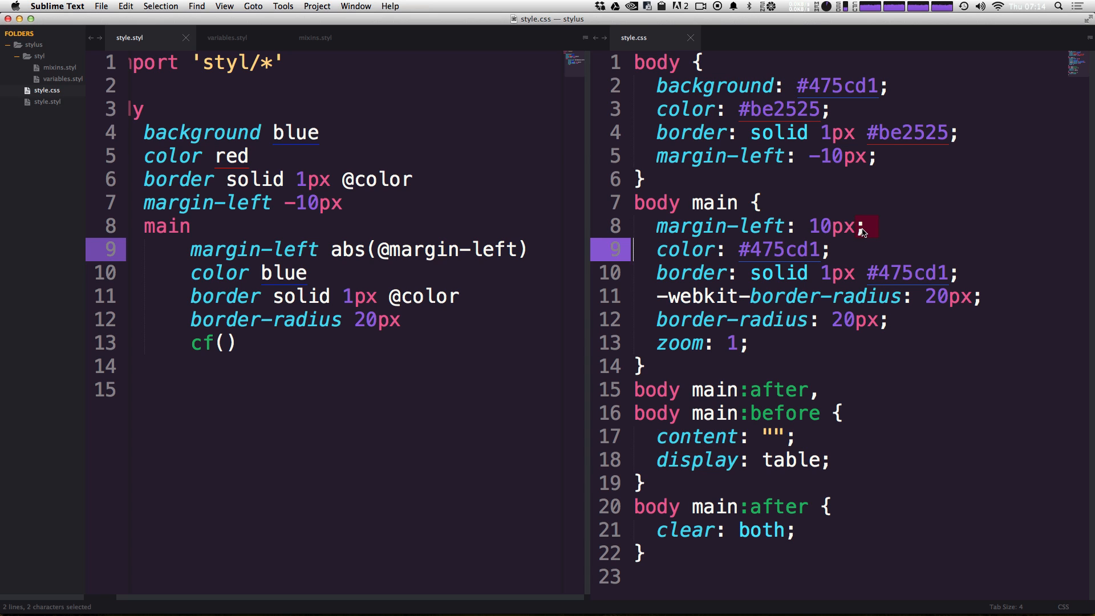
{"action": "double_click", "coordinate": [282, 273]}
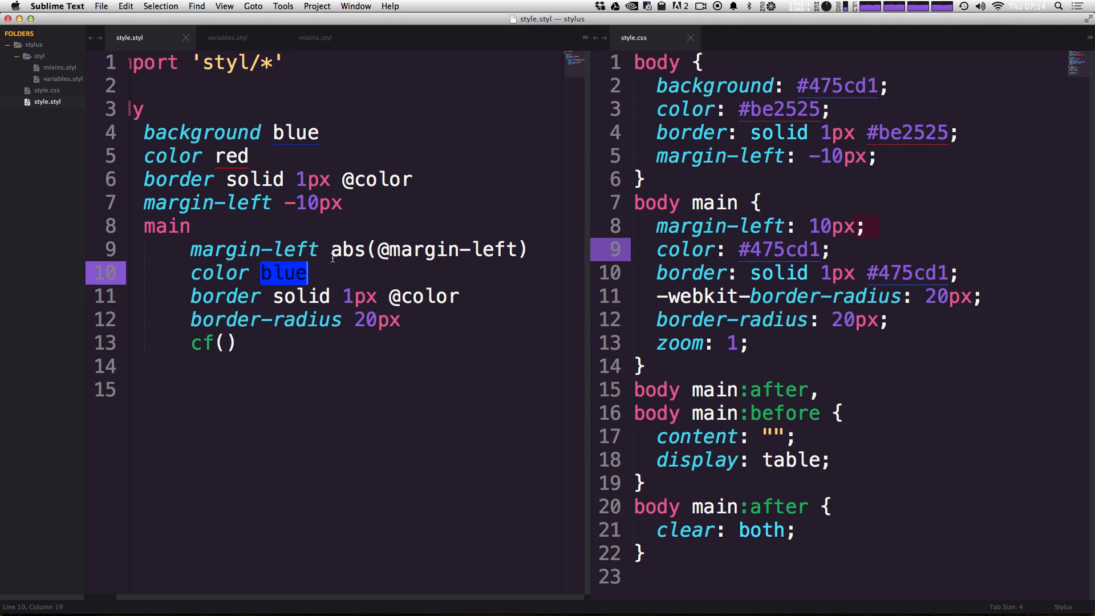